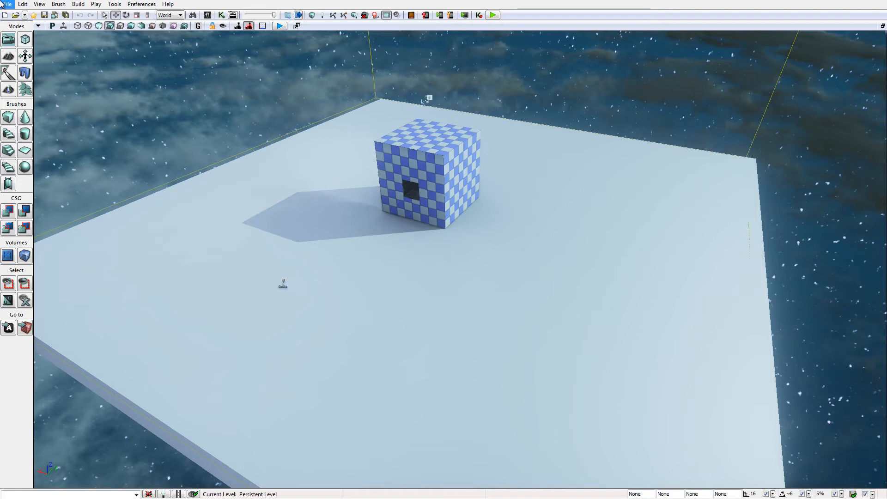
Start a new map, dismiss the template choice, and select the room's PointLight
{"action": "left_click", "coordinate": [7, 5]}
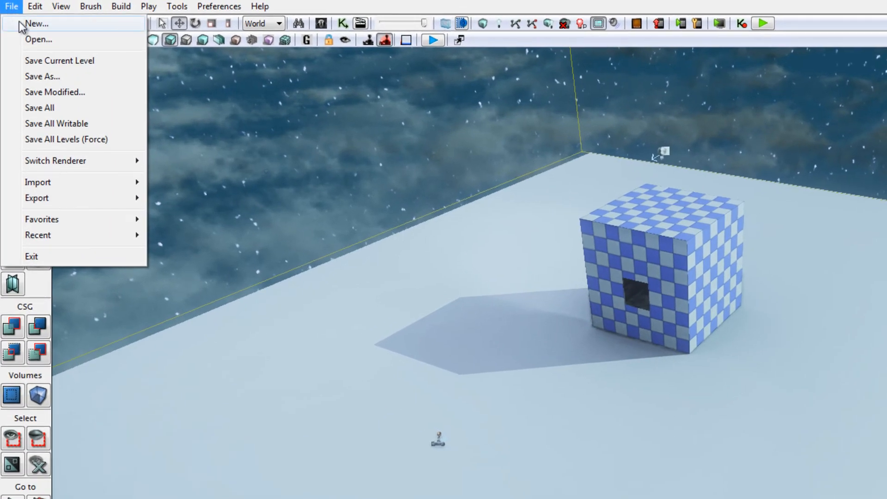
{"action": "left_click", "coordinate": [36, 24]}
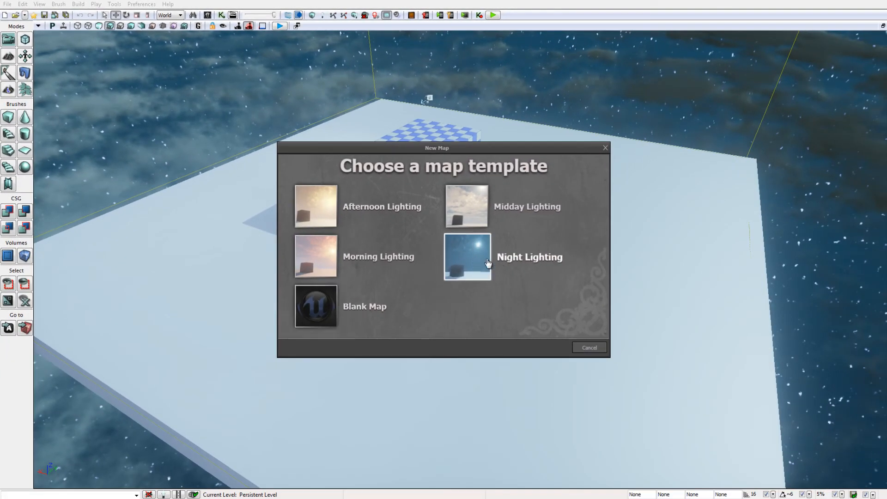
{"action": "mouse_move", "coordinate": [472, 260]}
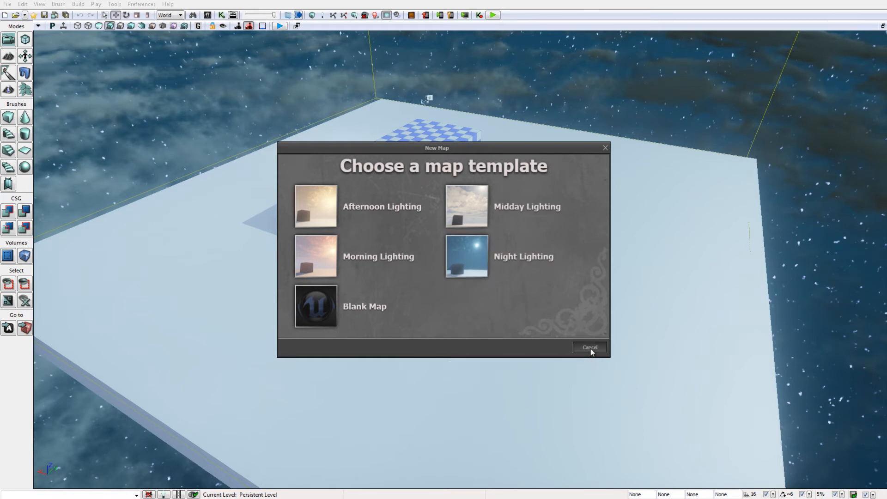
{"action": "left_click", "coordinate": [588, 347]}
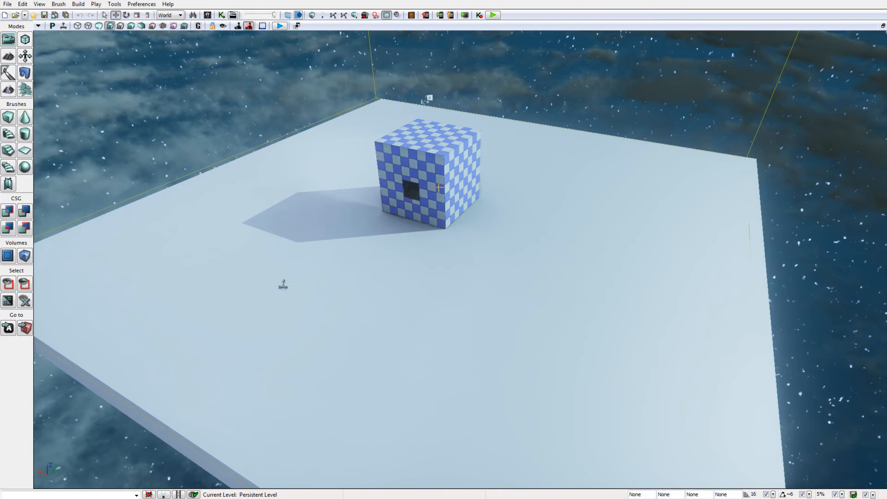
{"action": "mouse_move", "coordinate": [462, 204]}
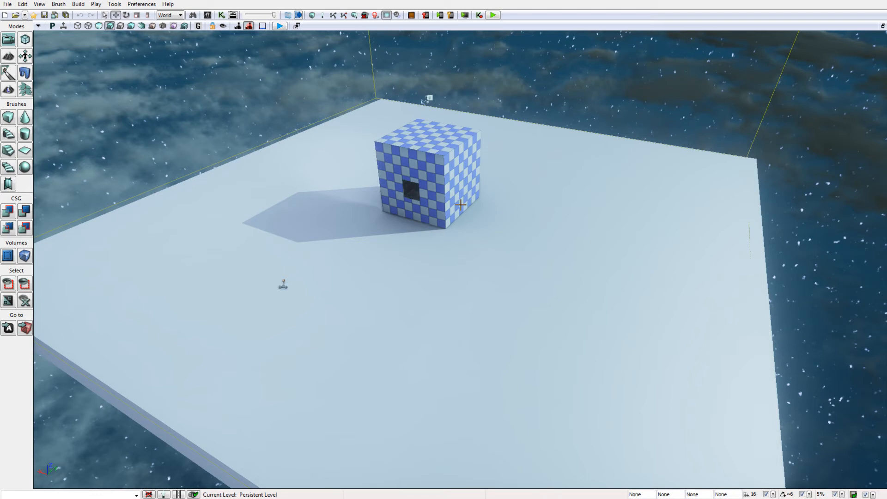
{"action": "mouse_move", "coordinate": [463, 217]}
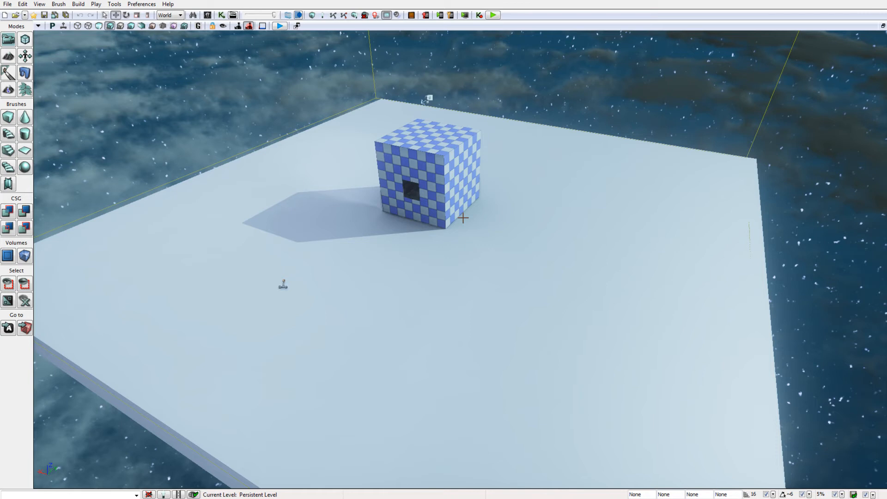
{"action": "mouse_move", "coordinate": [446, 250]}
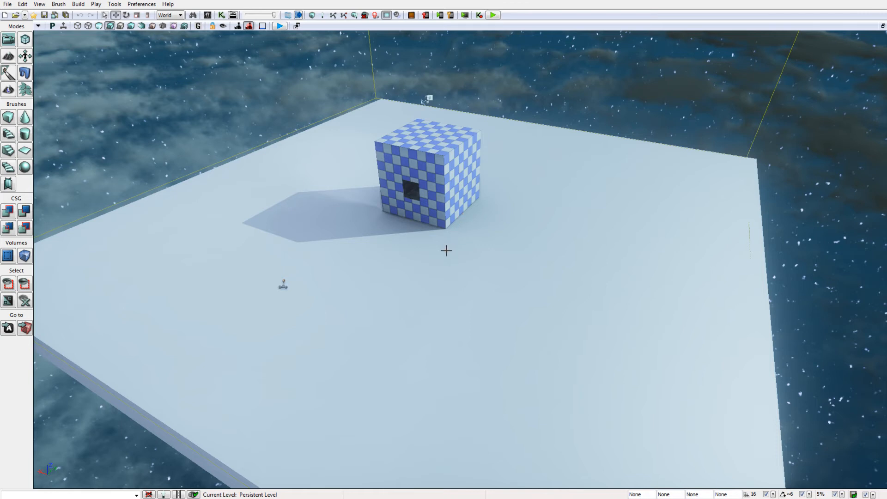
{"action": "mouse_move", "coordinate": [430, 150]}
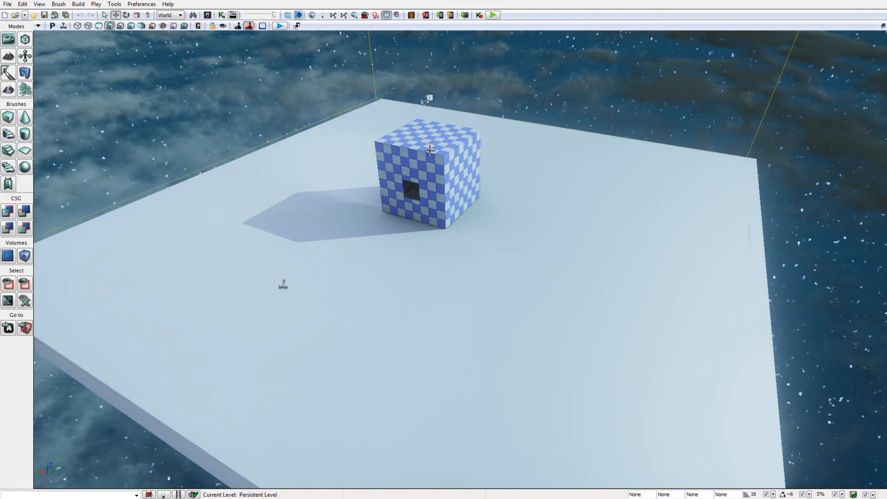
{"action": "mouse_move", "coordinate": [471, 204]}
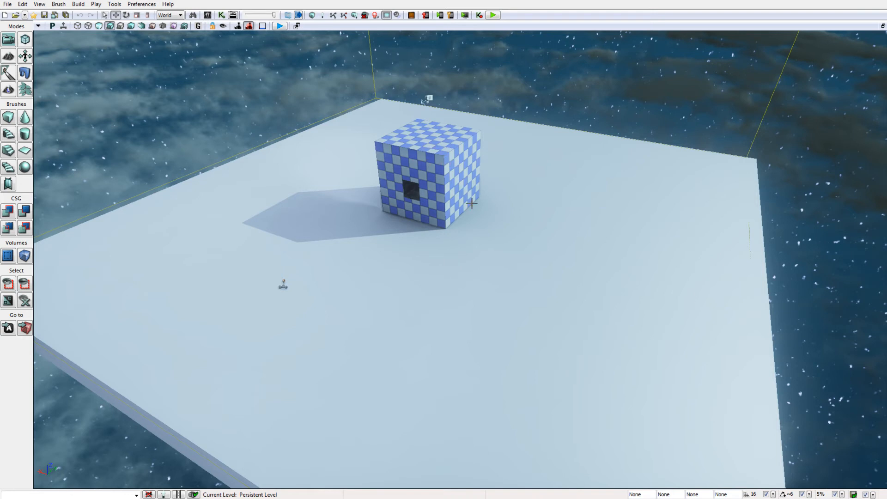
{"action": "mouse_move", "coordinate": [434, 248]}
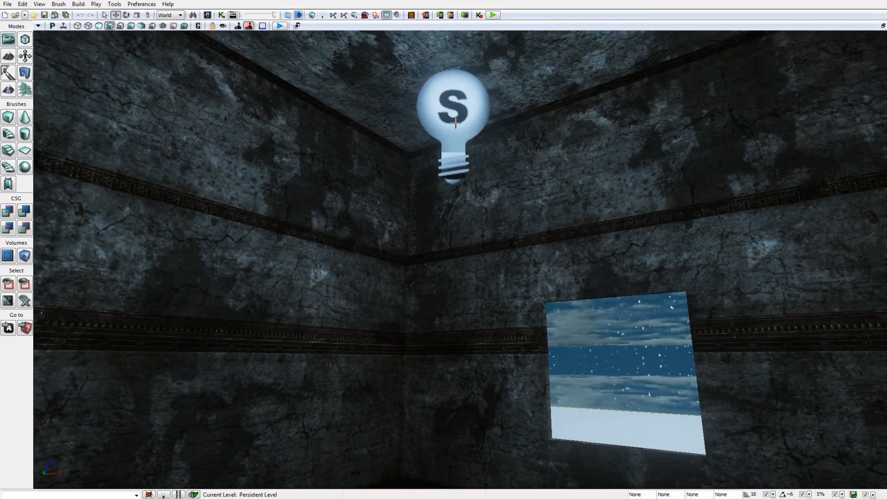
{"action": "left_click", "coordinate": [453, 113]}
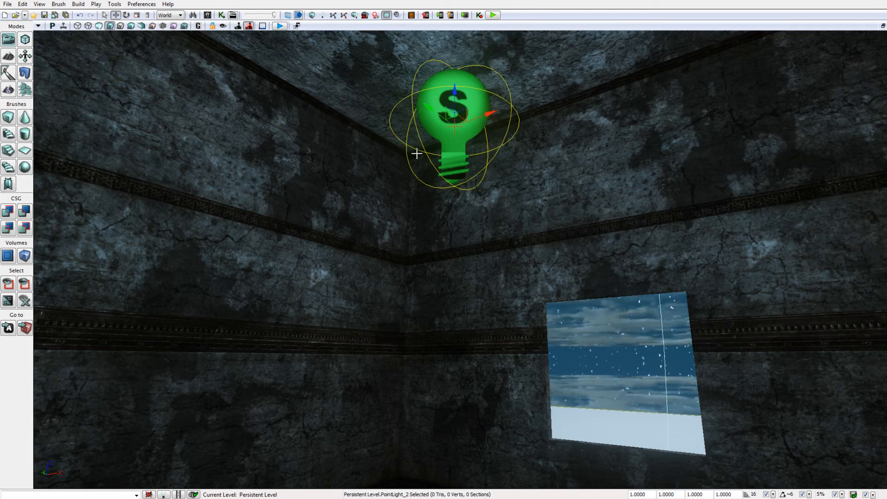
{"action": "mouse_move", "coordinate": [416, 238]}
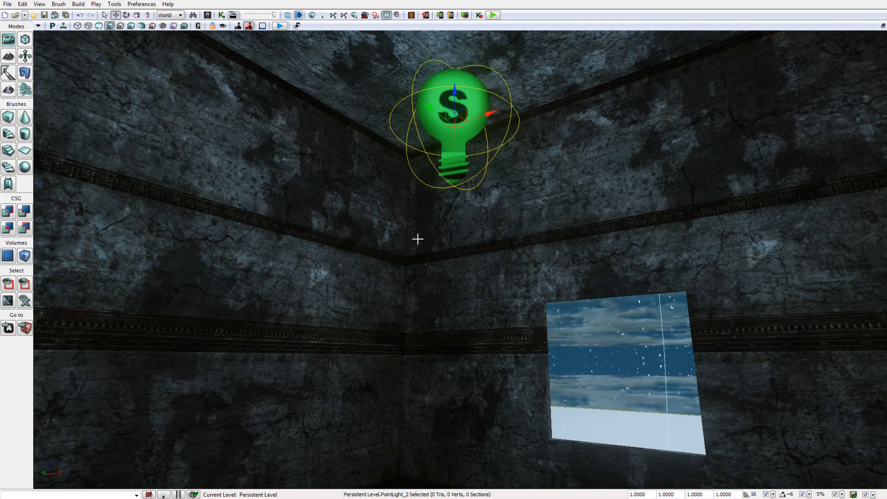
{"action": "mouse_move", "coordinate": [525, 204]}
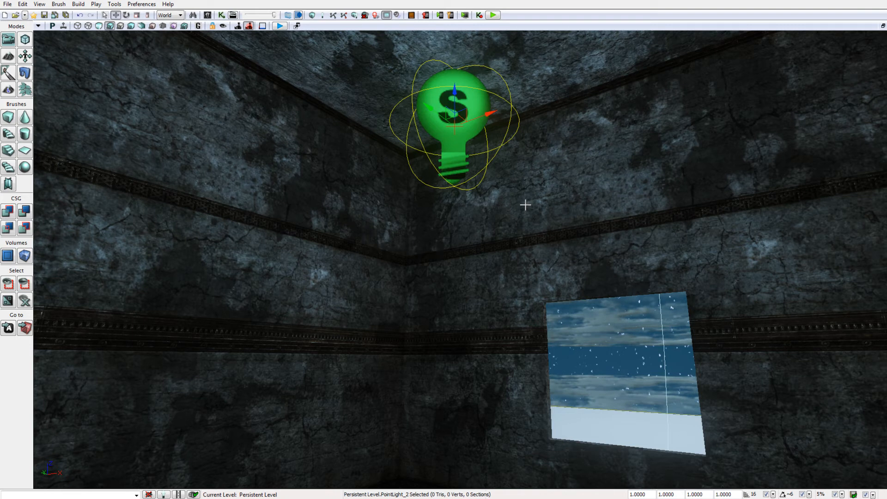
{"action": "mouse_move", "coordinate": [481, 245]}
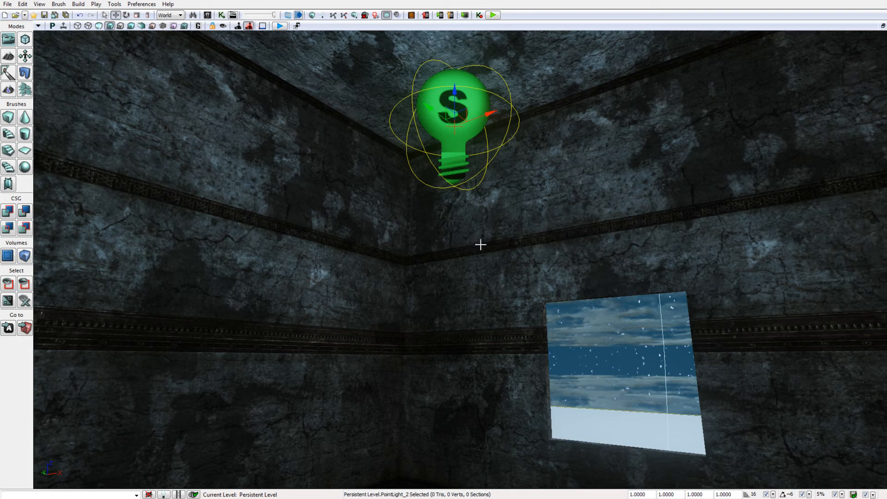
{"action": "mouse_move", "coordinate": [587, 307]}
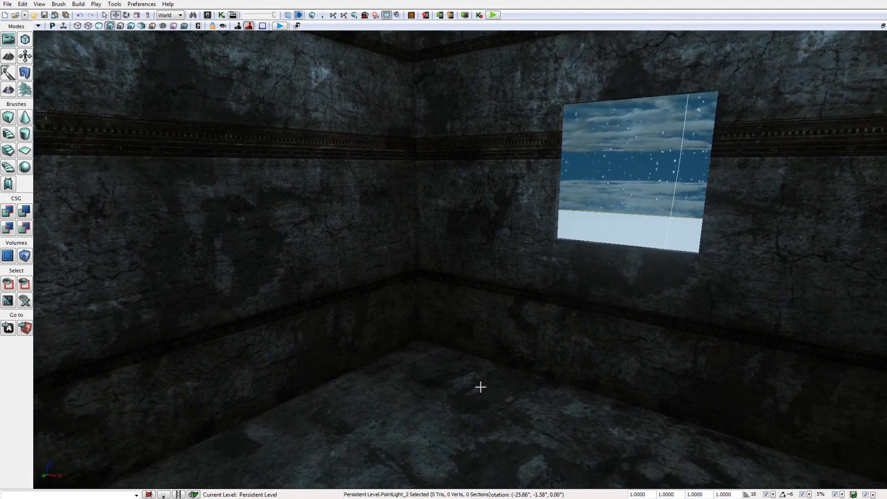
{"action": "mouse_move", "coordinate": [596, 269]}
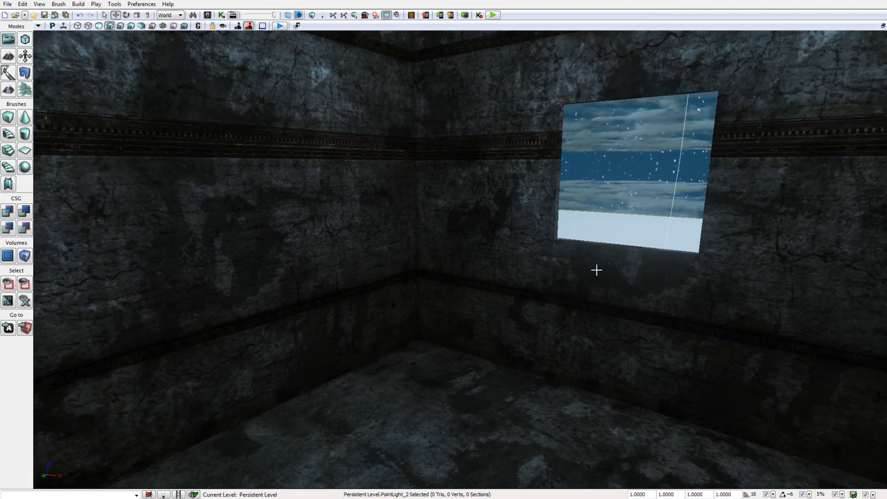
{"action": "mouse_move", "coordinate": [800, 145]}
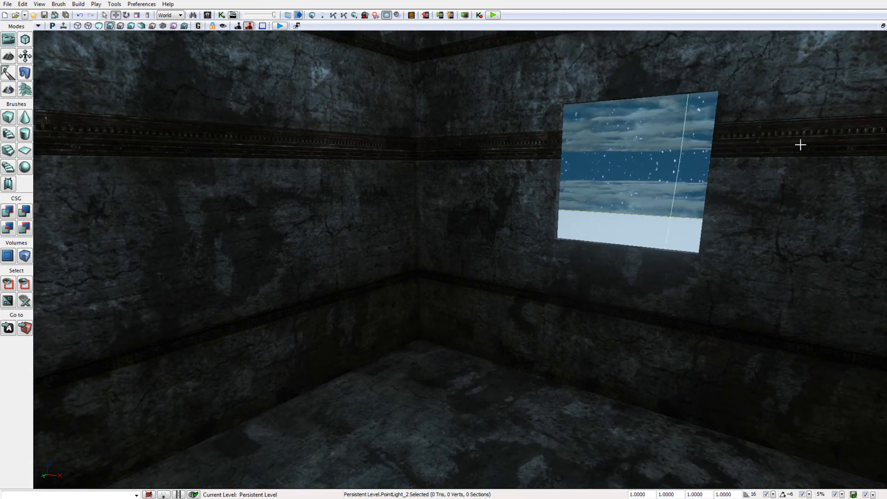
{"action": "mouse_move", "coordinate": [707, 149]}
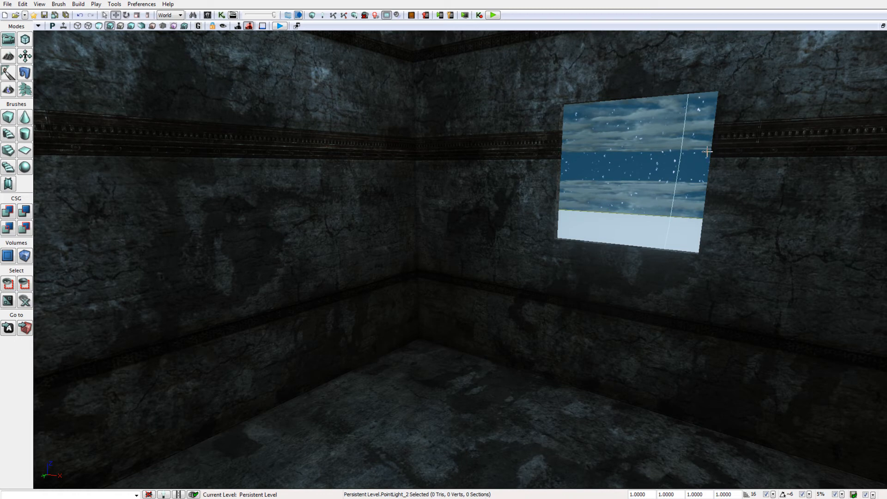
{"action": "mouse_move", "coordinate": [350, 226]}
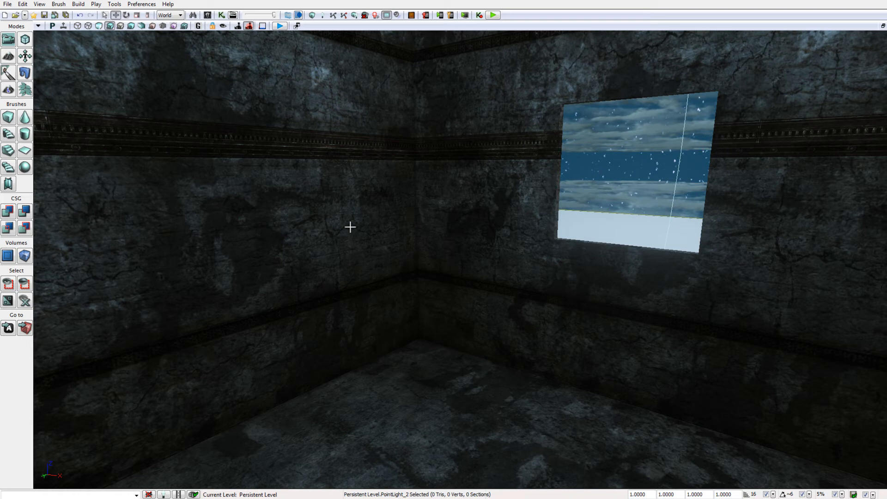
{"action": "mouse_move", "coordinate": [539, 274]}
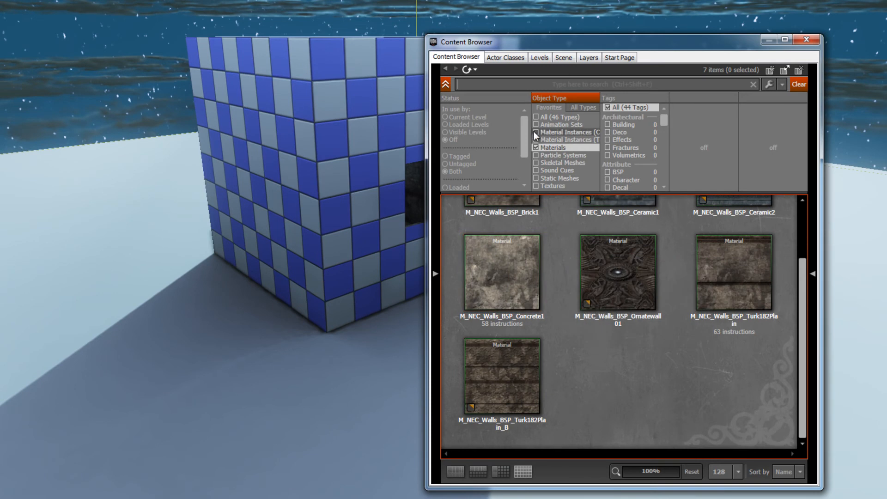
Show the Actor Classes list in the Content Browser
{"action": "left_click", "coordinate": [505, 56]}
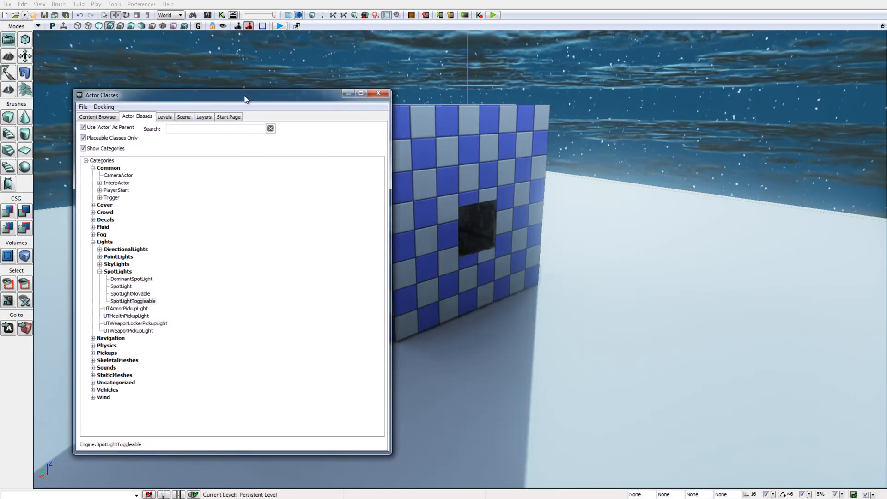
Move the Actor Classes list aside and choose SpotLightToggleable
{"action": "left_click_drag", "start_coordinate": [246, 95], "coordinate": [230, 88]}
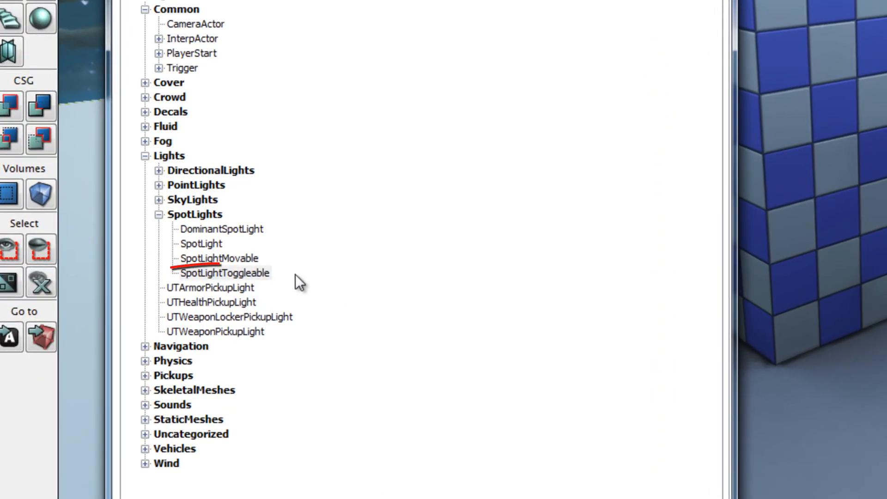
{"action": "left_click", "coordinate": [224, 273]}
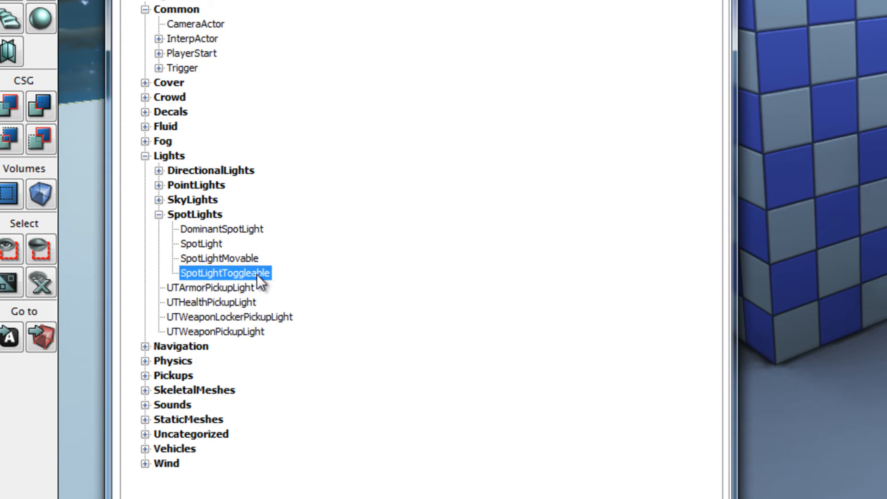
{"action": "mouse_move", "coordinate": [266, 277]}
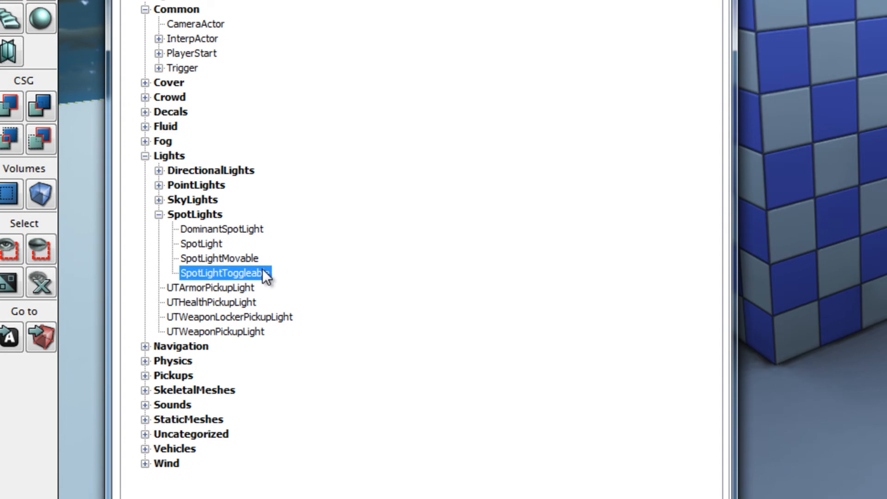
{"action": "mouse_move", "coordinate": [206, 195]}
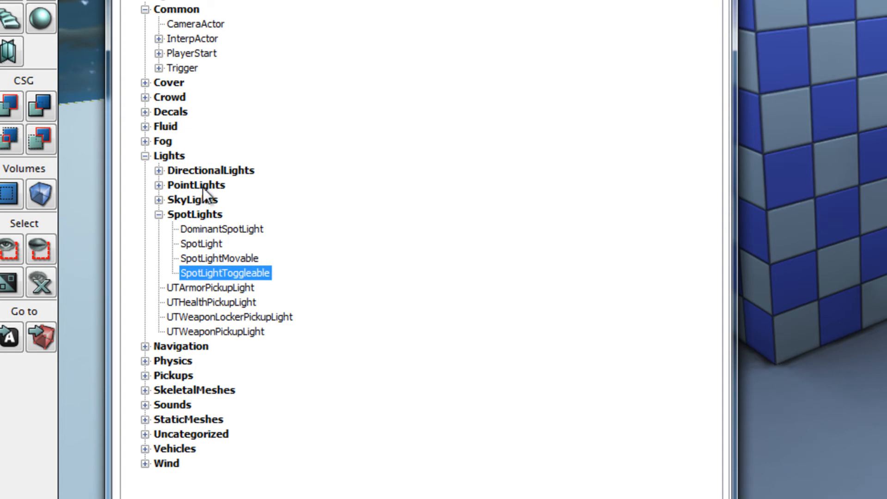
{"action": "mouse_move", "coordinate": [208, 227]}
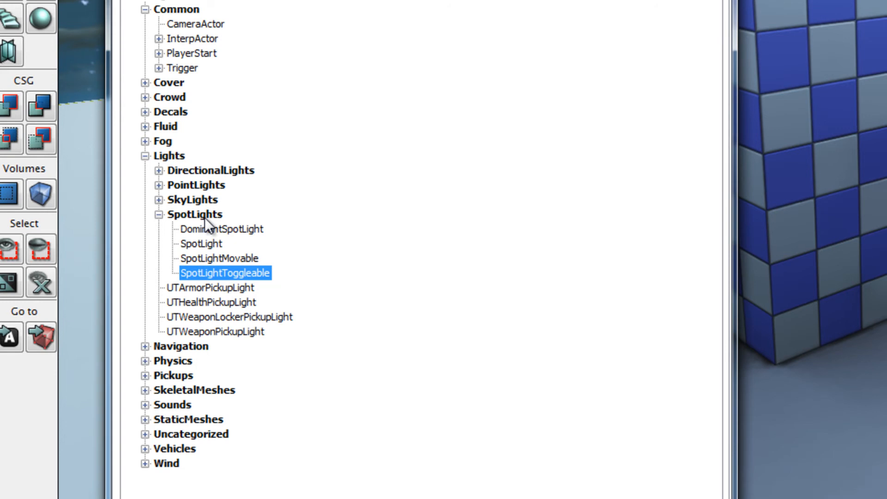
{"action": "mouse_move", "coordinate": [204, 220]}
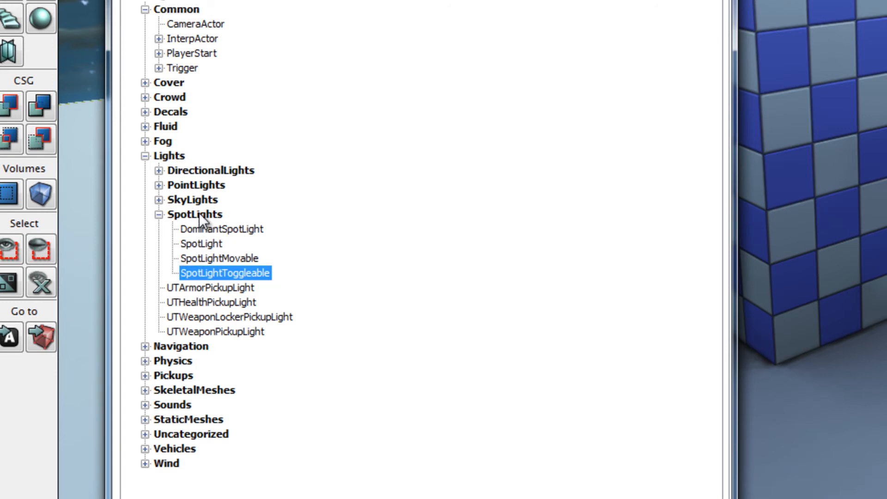
{"action": "mouse_move", "coordinate": [206, 279]}
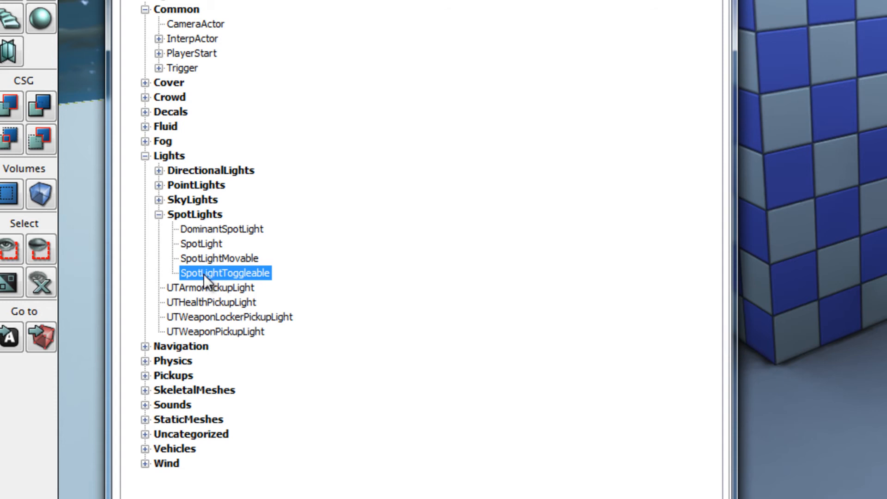
{"action": "mouse_move", "coordinate": [253, 280]}
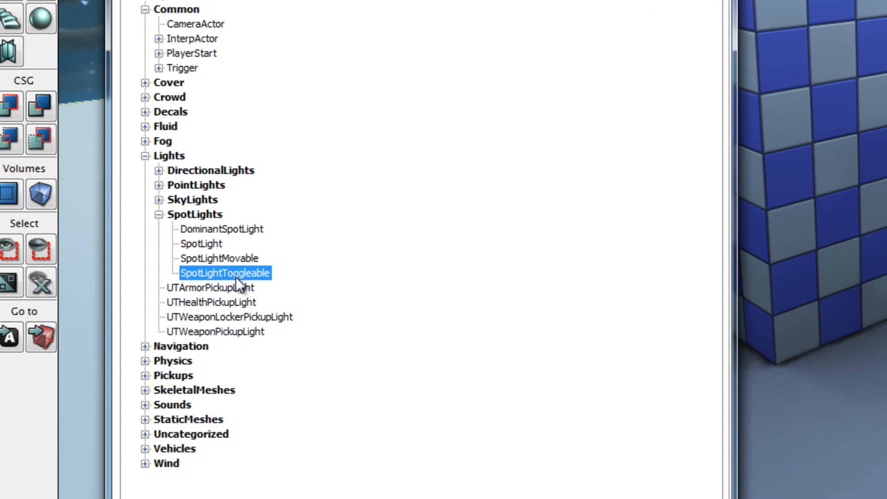
{"action": "mouse_move", "coordinate": [219, 285]}
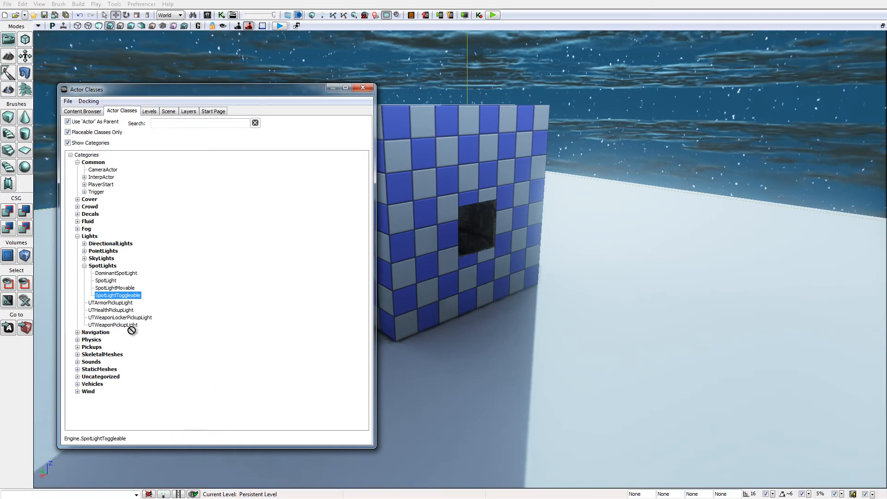
{"action": "mouse_move", "coordinate": [520, 335]}
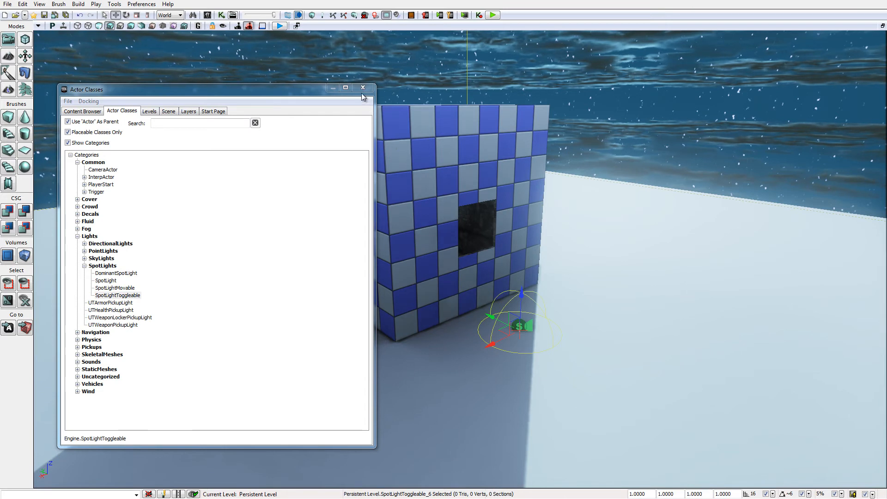
Close Actor Classes and set the spotlight's Light Component Brightness to 6
{"action": "left_click", "coordinate": [362, 88]}
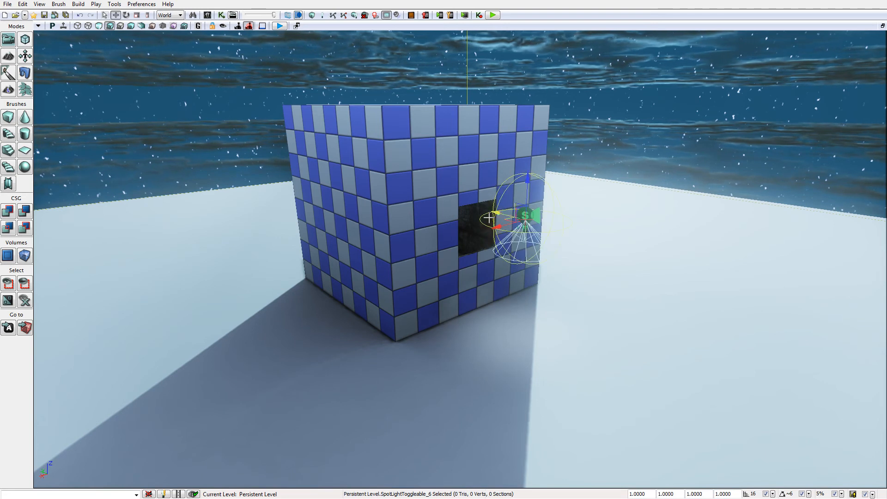
{"action": "mouse_move", "coordinate": [405, 305]}
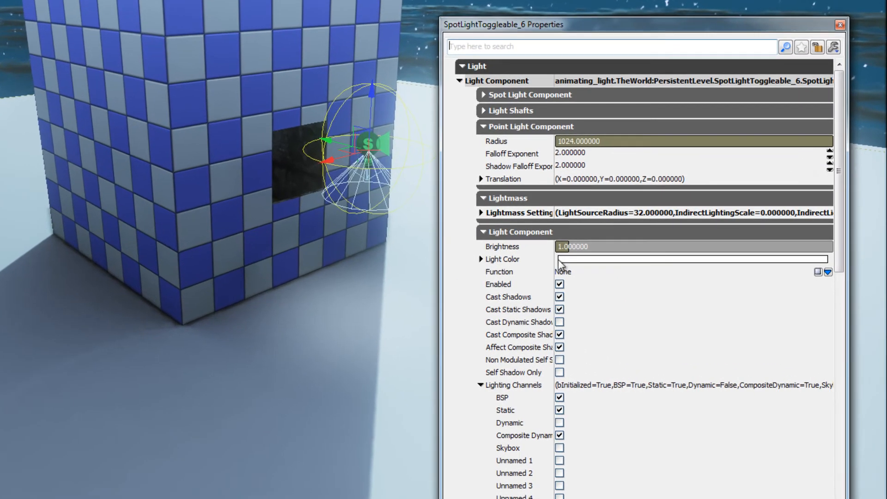
{"action": "triple_click", "coordinate": [587, 246]}
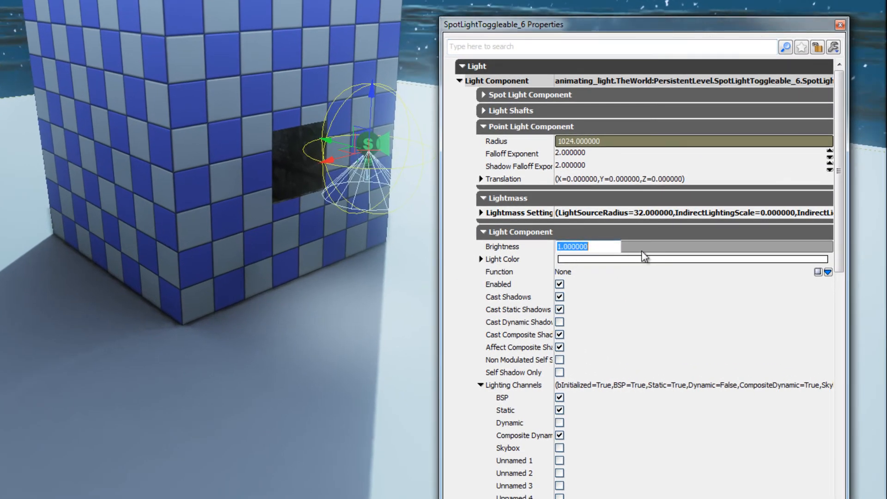
{"action": "type", "text": "5"}
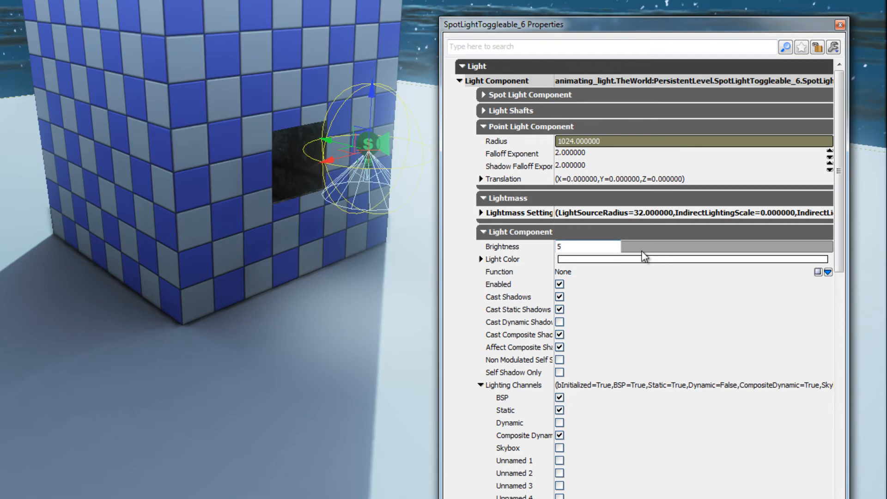
{"action": "type", "text": "6"}
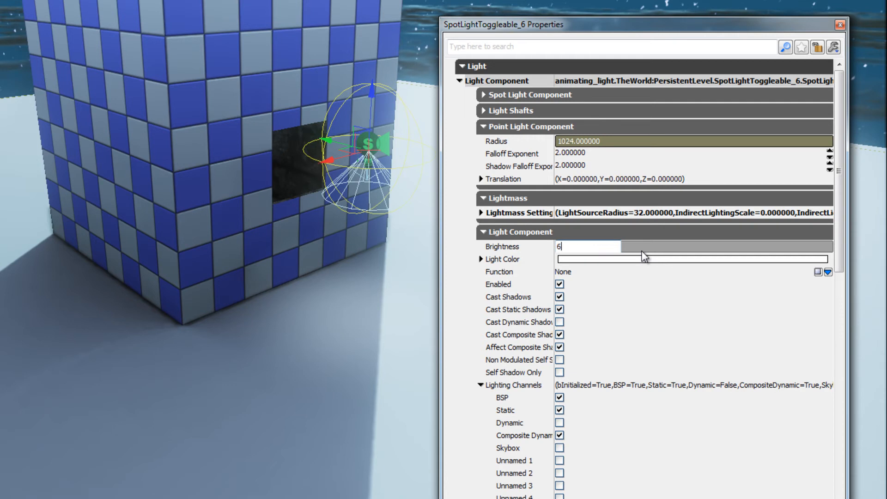
{"action": "key", "text": "Return"}
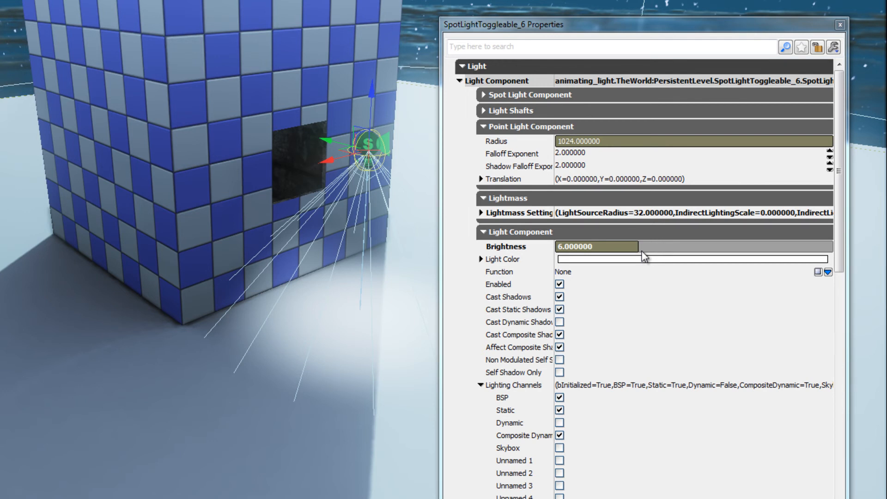
Set the spotlight's Light Color to red (R 255, G 0, B 99) and close Properties
{"action": "left_click", "coordinate": [478, 259]}
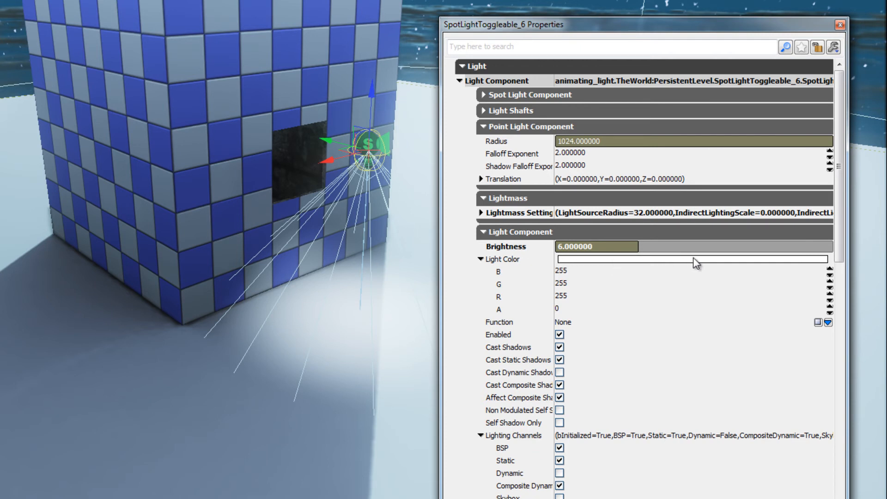
{"action": "left_click", "coordinate": [693, 259]}
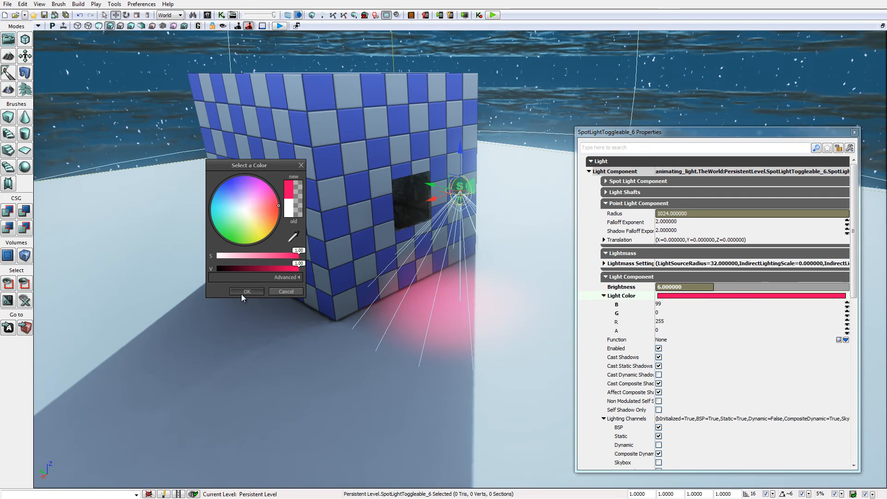
{"action": "left_click", "coordinate": [247, 291]}
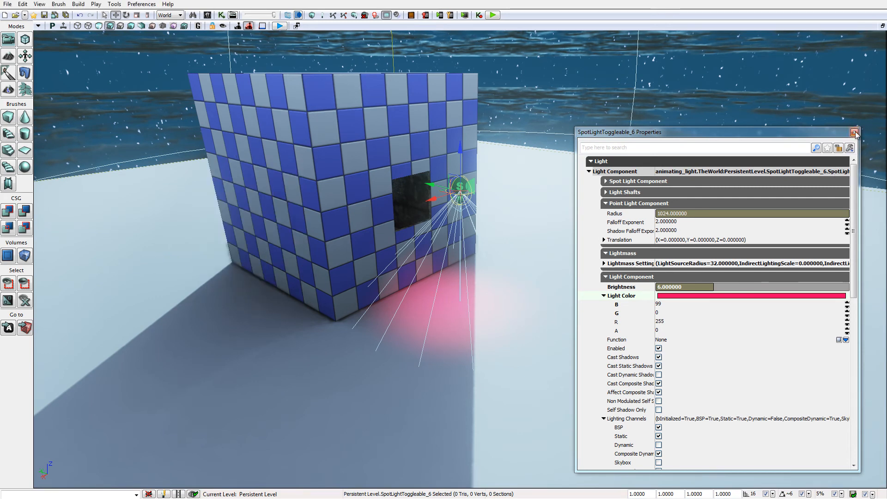
{"action": "left_click", "coordinate": [856, 132]}
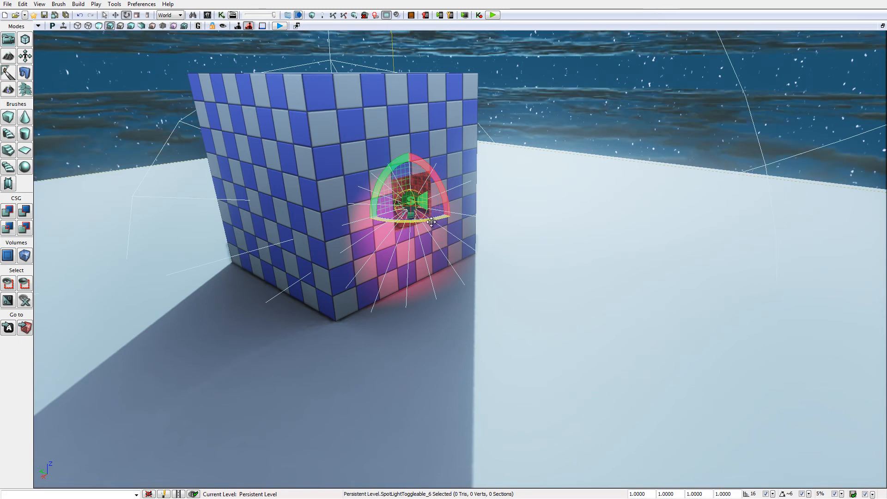
{"action": "mouse_move", "coordinate": [498, 251]}
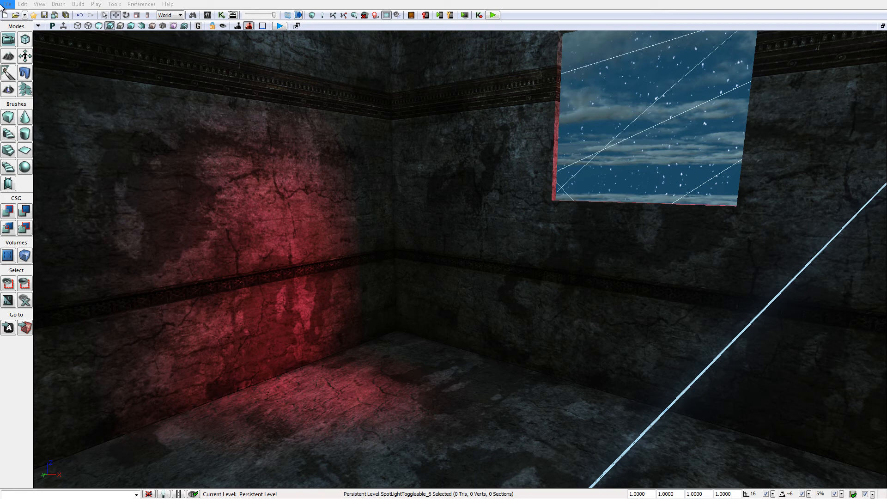
{"action": "mouse_move", "coordinate": [179, 227]}
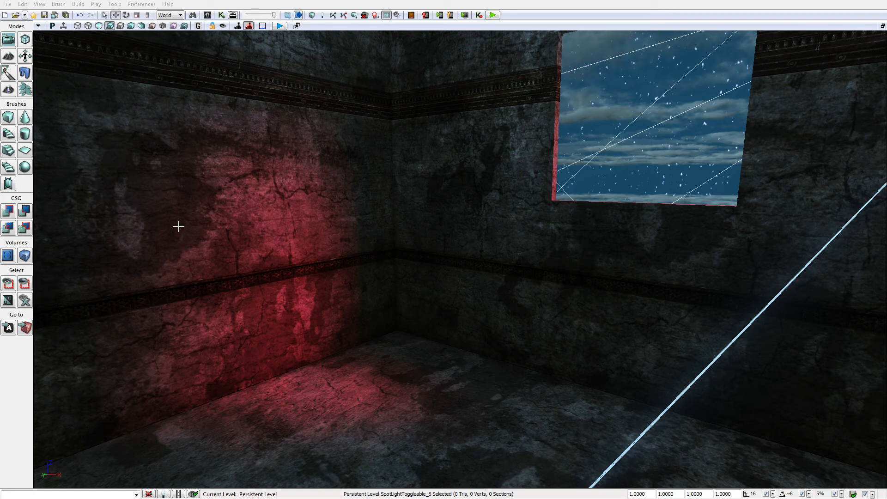
{"action": "mouse_move", "coordinate": [345, 244]}
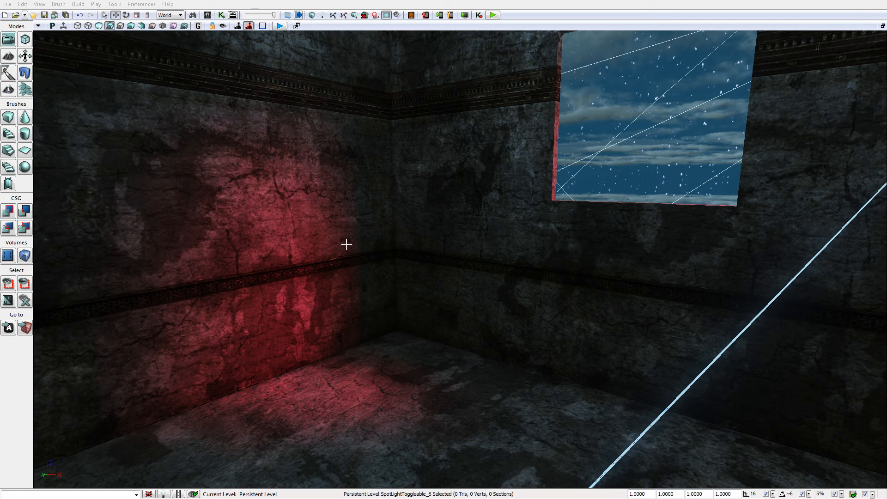
{"action": "mouse_move", "coordinate": [403, 395]}
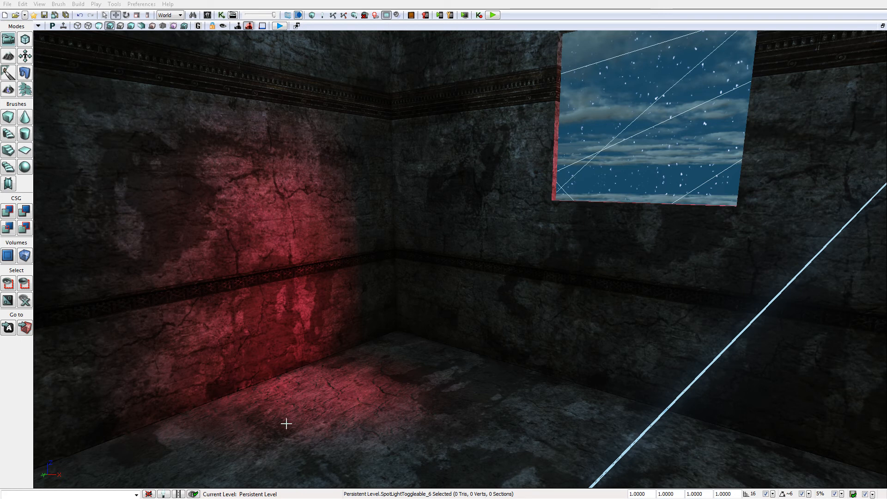
{"action": "mouse_move", "coordinate": [377, 273]}
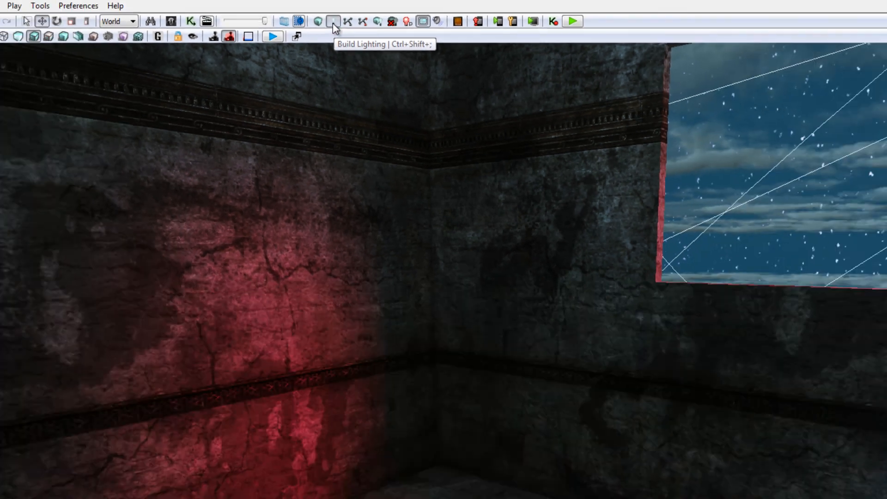
Open Lighting Build Options with Production build quality and Use Lightmass checked
{"action": "left_click", "coordinate": [333, 21]}
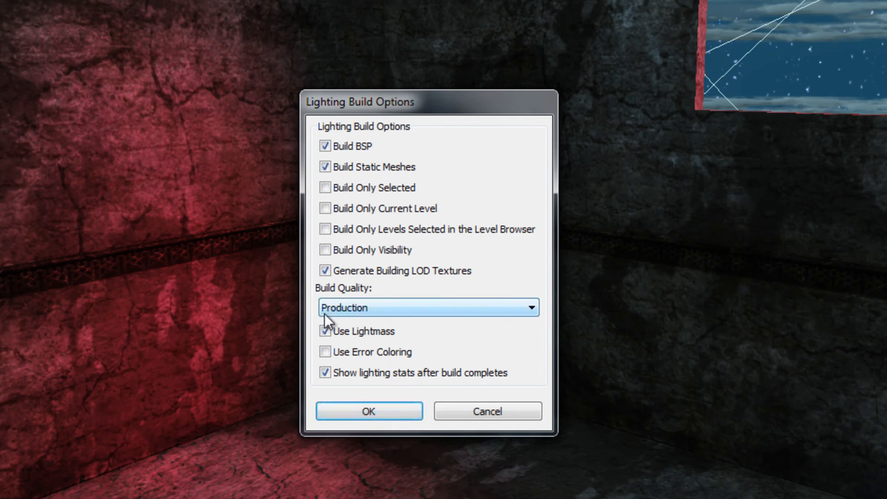
{"action": "left_click", "coordinate": [527, 307]}
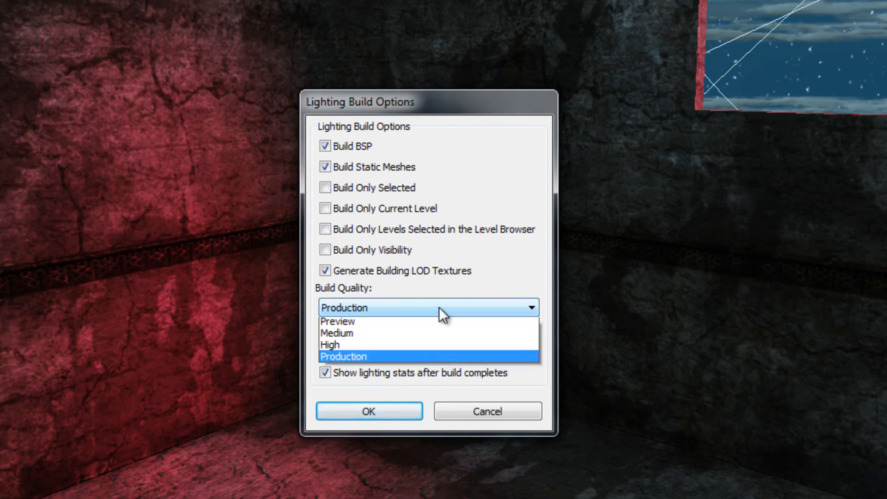
{"action": "mouse_move", "coordinate": [367, 335]}
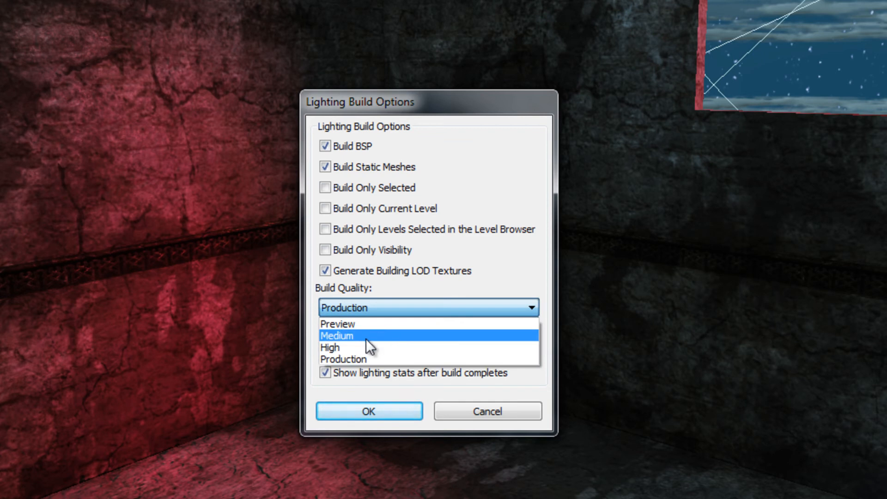
{"action": "mouse_move", "coordinate": [356, 359]}
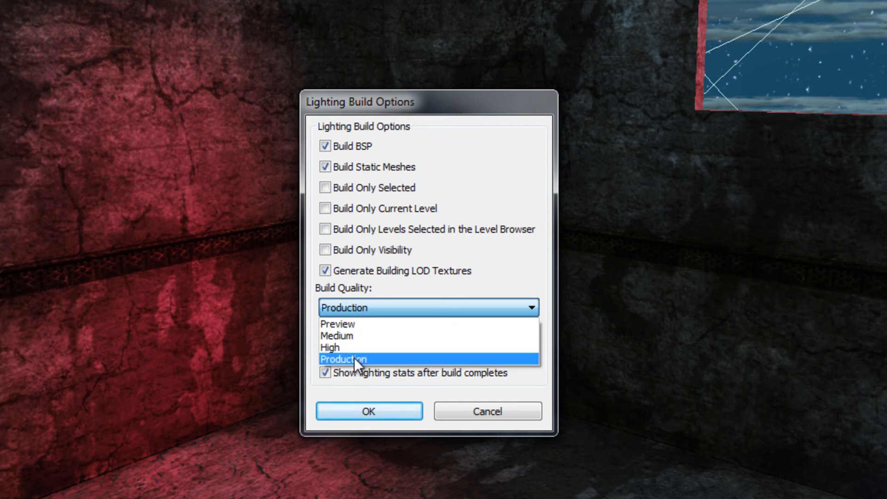
{"action": "mouse_move", "coordinate": [401, 360]}
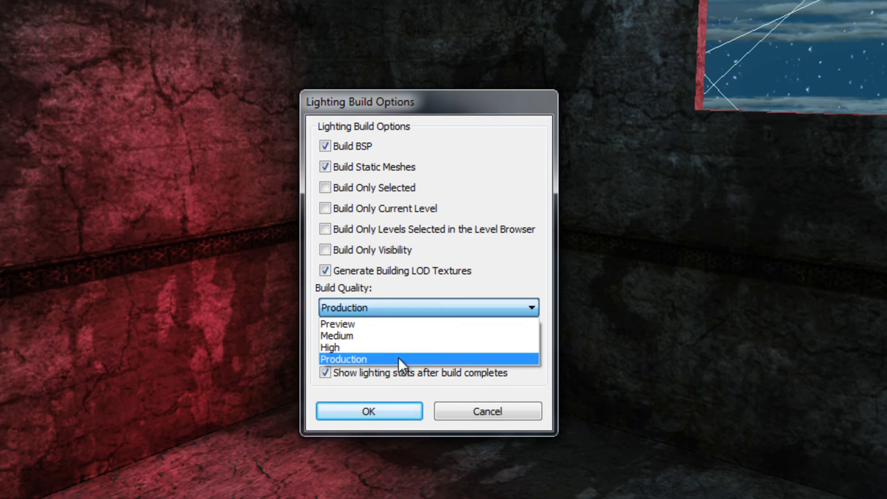
{"action": "left_click", "coordinate": [342, 358]}
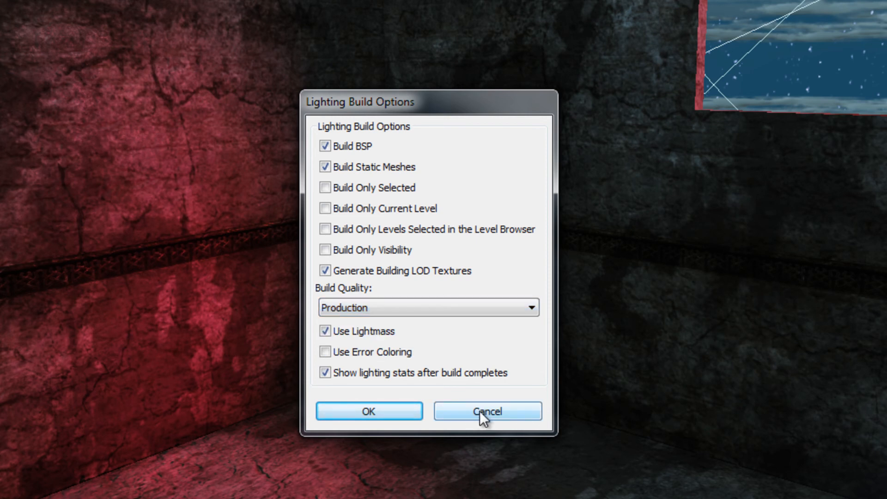
Cancel the Lighting Build Options dialog without building
{"action": "left_click", "coordinate": [486, 410]}
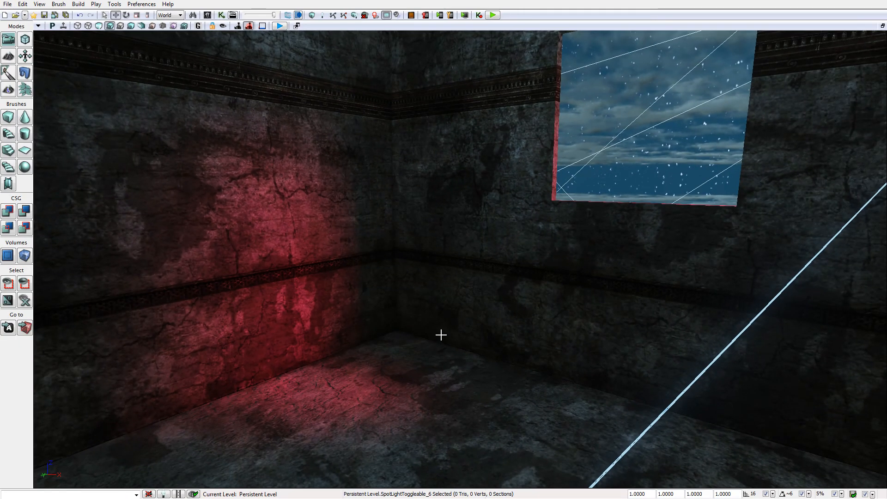
{"action": "mouse_move", "coordinate": [363, 224]}
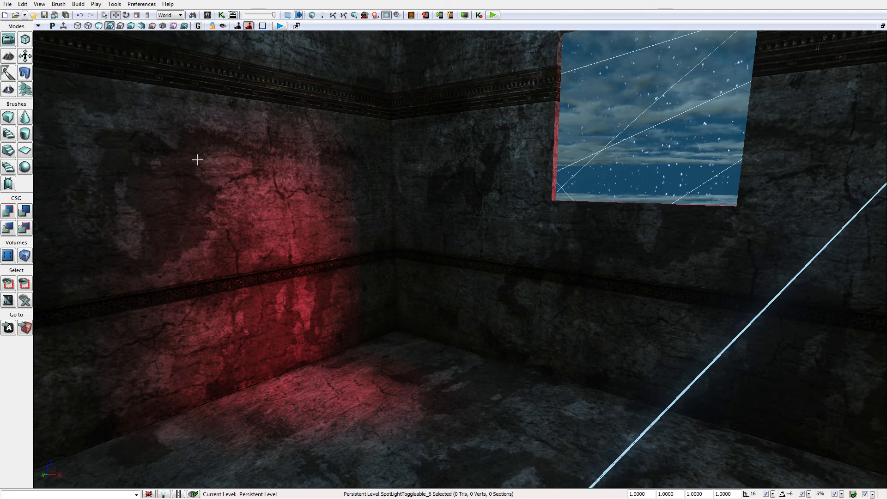
{"action": "mouse_move", "coordinate": [311, 453]}
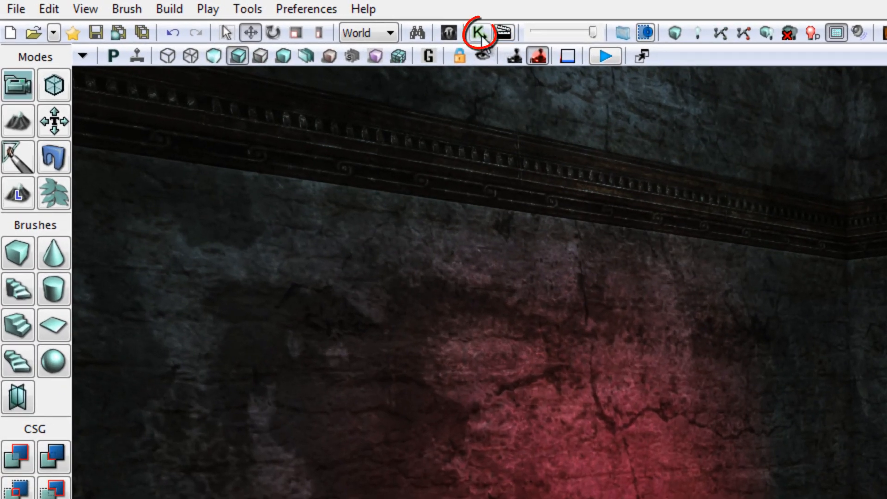
{"action": "mouse_move", "coordinate": [480, 32]}
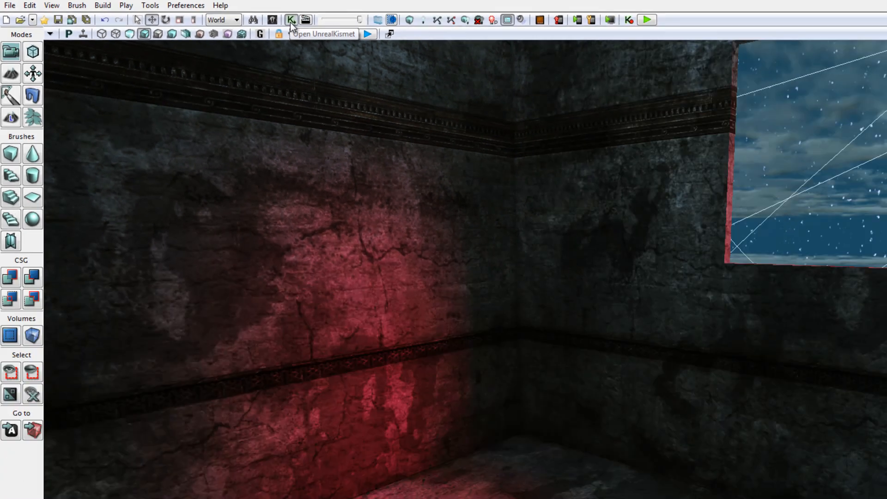
In Kismet, add a New Action > Matinee node with linked Matinee data, then deselect it
{"action": "left_click", "coordinate": [290, 20]}
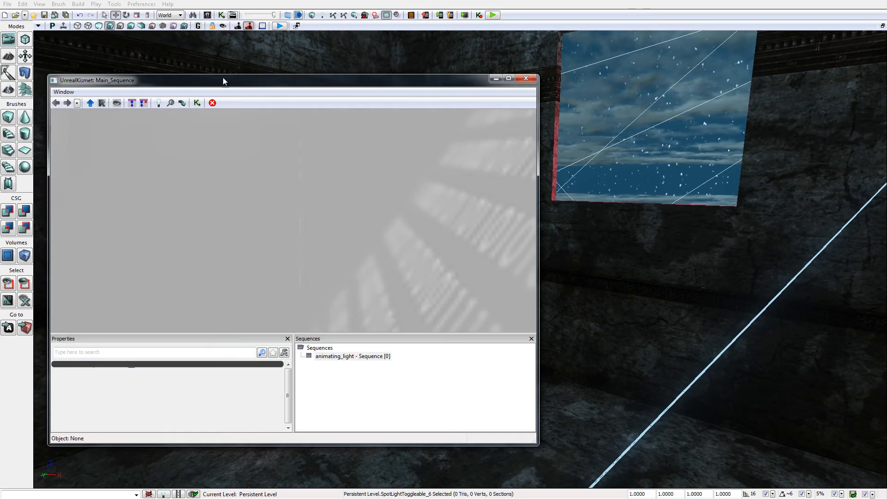
{"action": "mouse_move", "coordinate": [248, 88]}
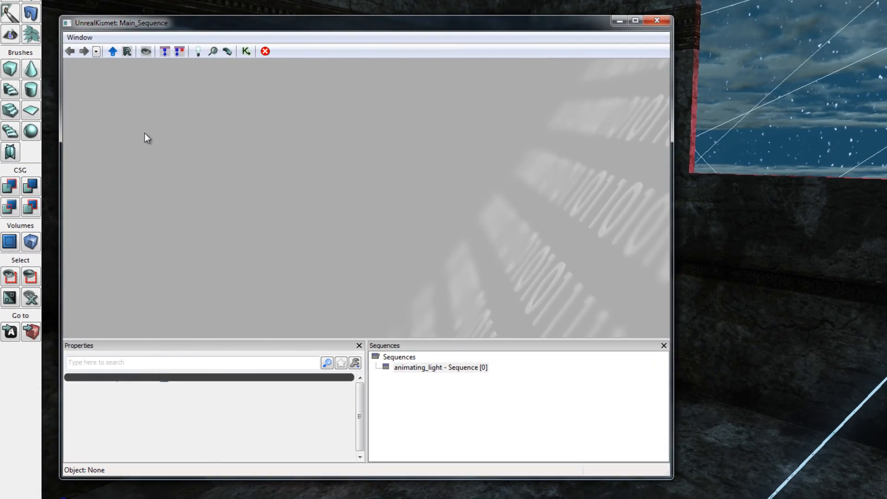
{"action": "right_click", "coordinate": [146, 138]}
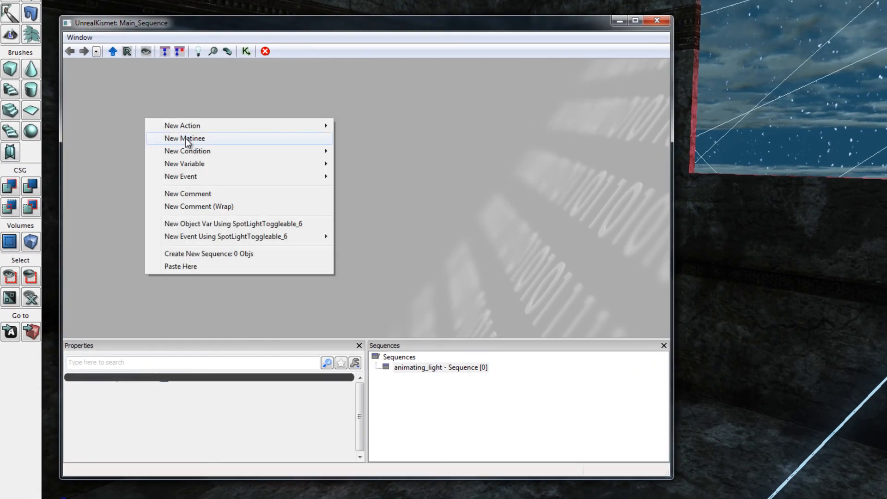
{"action": "mouse_move", "coordinate": [205, 142]}
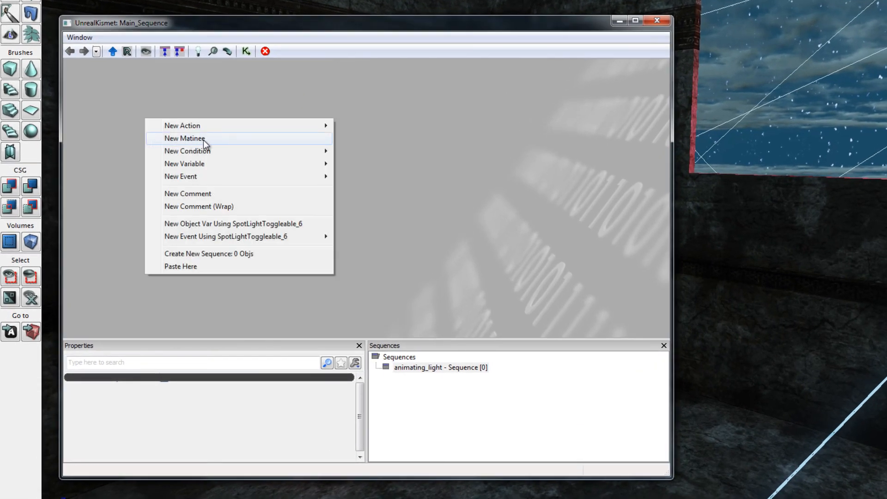
{"action": "left_click", "coordinate": [185, 138]}
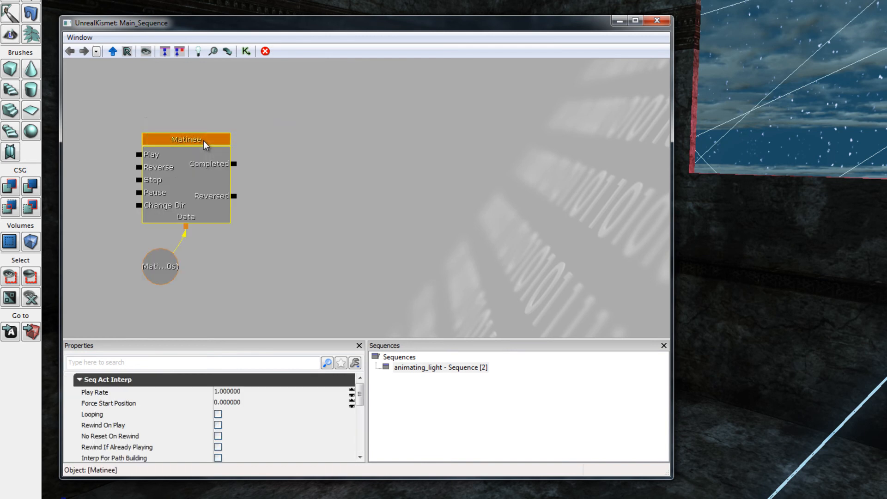
{"action": "mouse_move", "coordinate": [202, 192]}
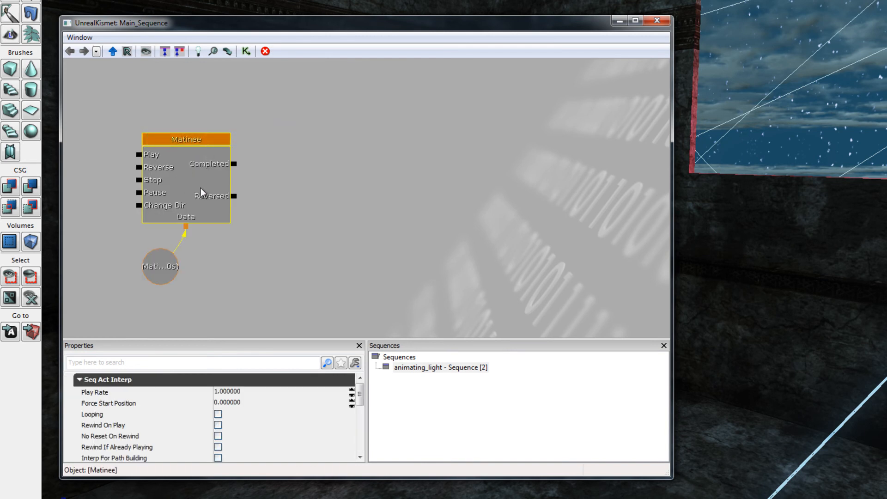
{"action": "mouse_move", "coordinate": [198, 185]}
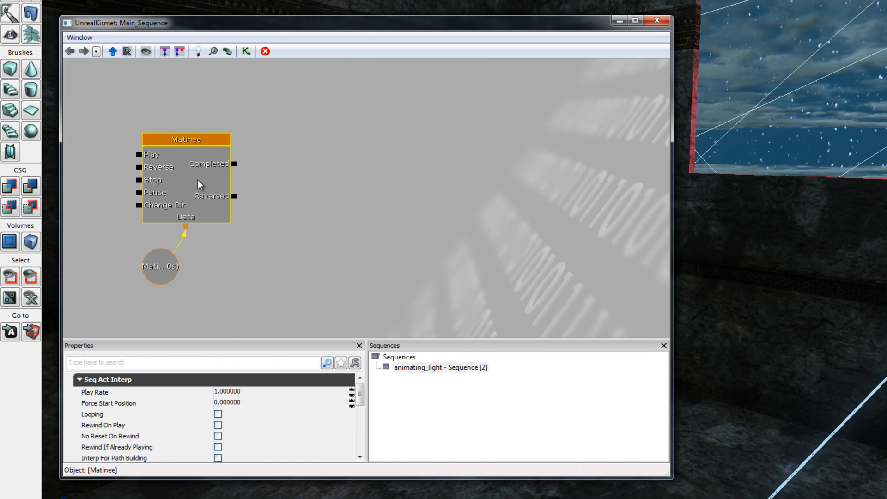
{"action": "mouse_move", "coordinate": [198, 190]}
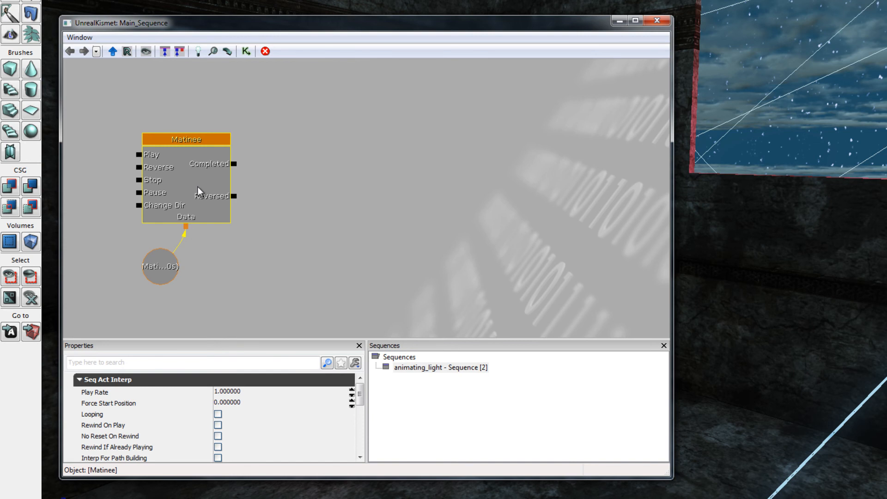
{"action": "mouse_move", "coordinate": [206, 179]}
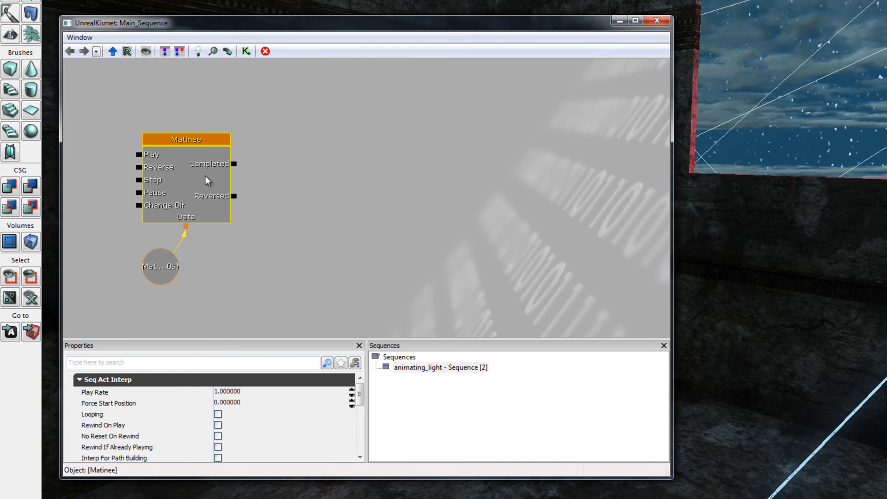
{"action": "left_click", "coordinate": [267, 200]}
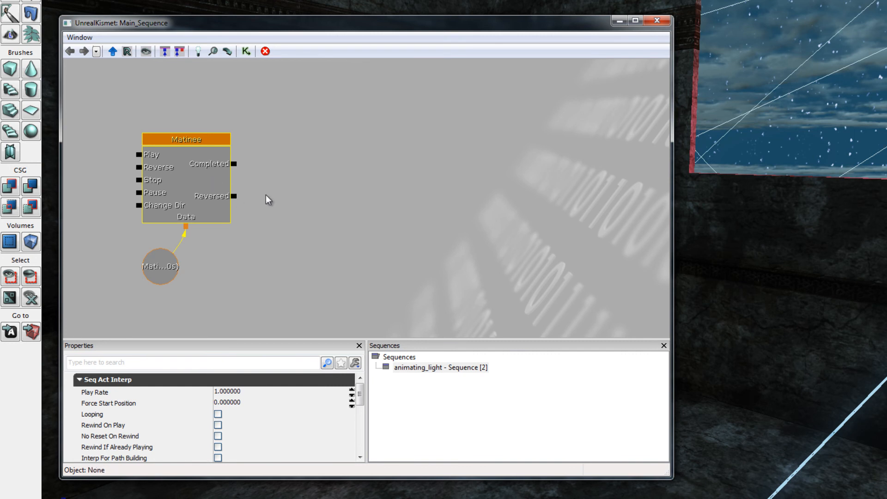
{"action": "mouse_move", "coordinate": [260, 190]}
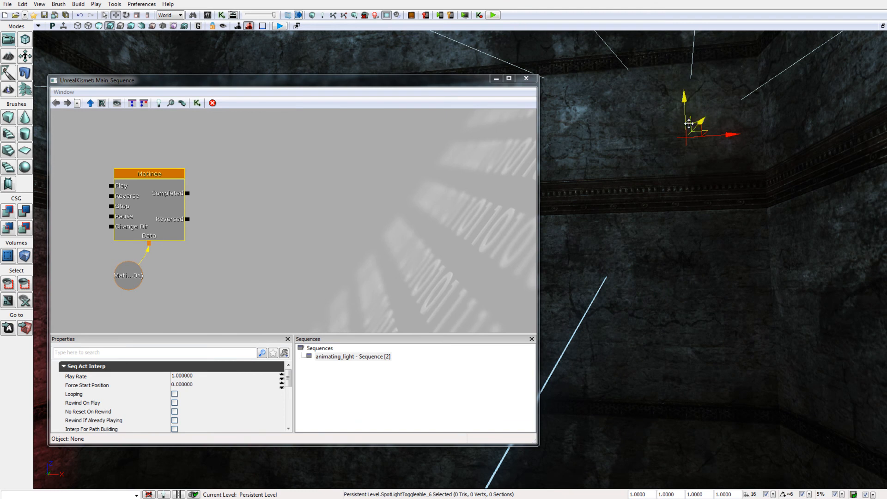
{"action": "mouse_move", "coordinate": [686, 128]}
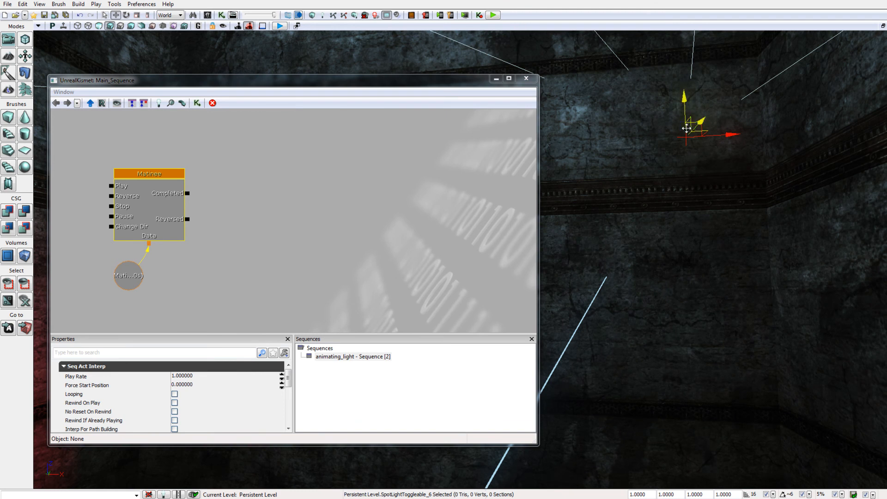
{"action": "mouse_move", "coordinate": [546, 122]}
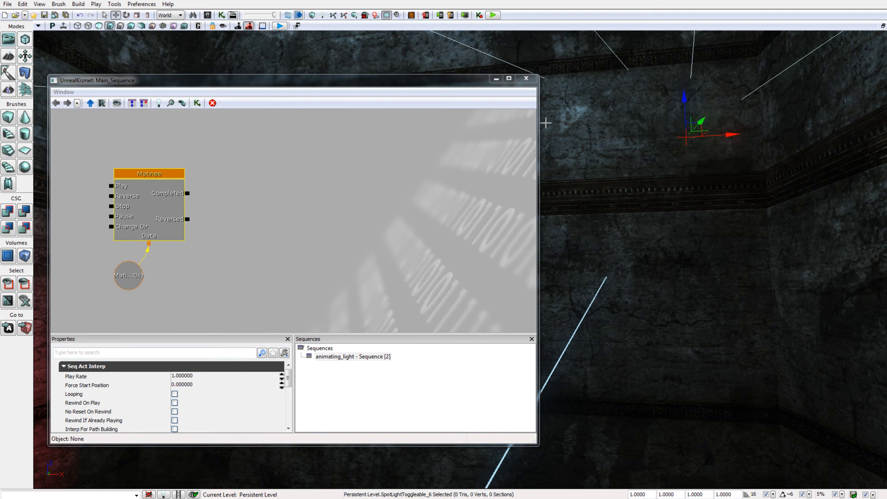
Double-click the Matinee node to open UnrealMatinee
{"action": "left_click", "coordinate": [148, 187]}
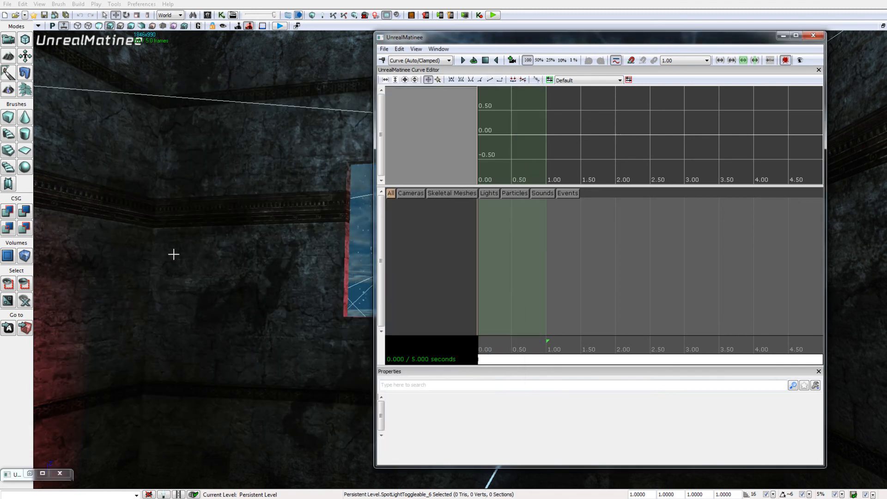
{"action": "mouse_move", "coordinate": [162, 248]}
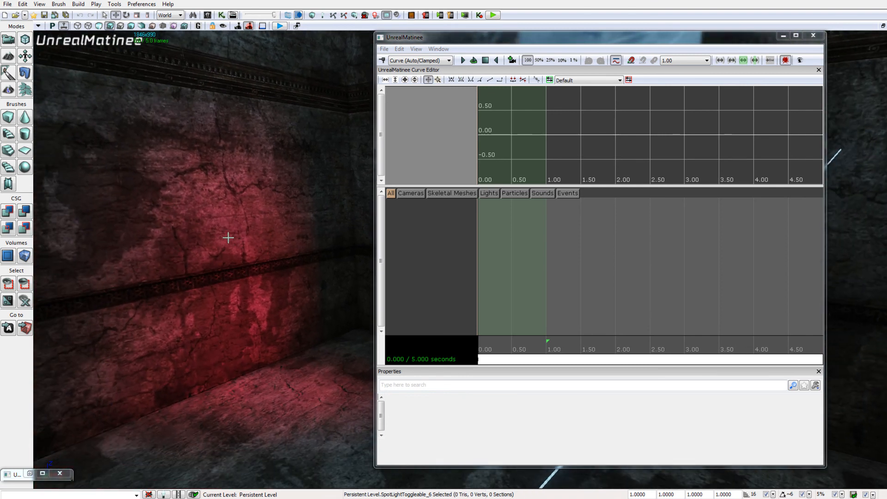
{"action": "mouse_move", "coordinate": [230, 242]}
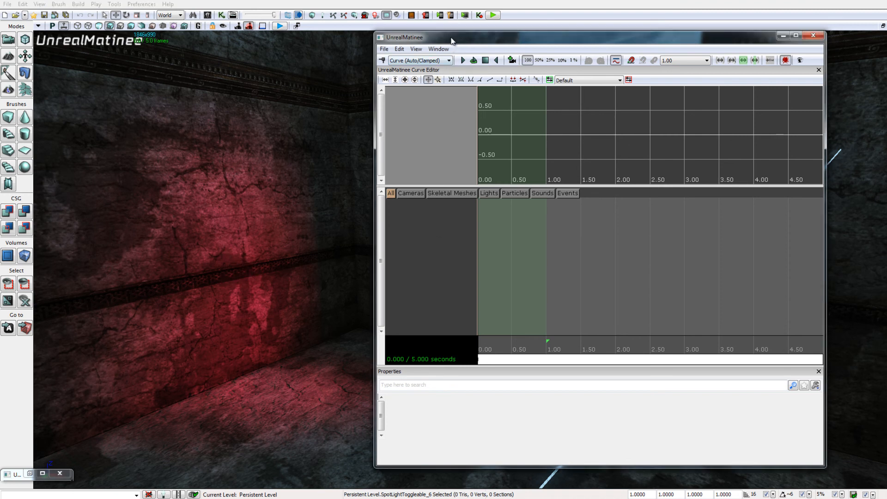
Drag the UnrealMatinee window beside the viewport to reveal the red-lit wall
{"action": "left_click_drag", "start_coordinate": [403, 37], "coordinate": [426, 43]}
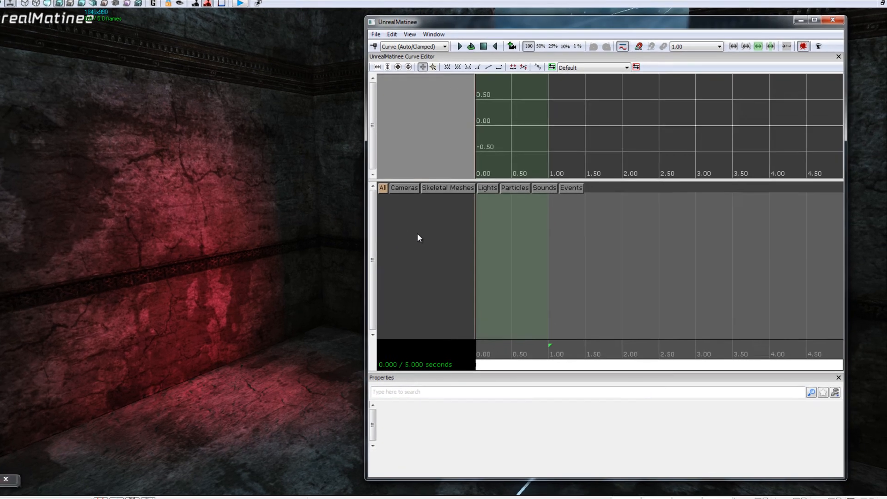
Add a lighting group named neon_light via the group list's context menu
{"action": "right_click", "coordinate": [418, 237]}
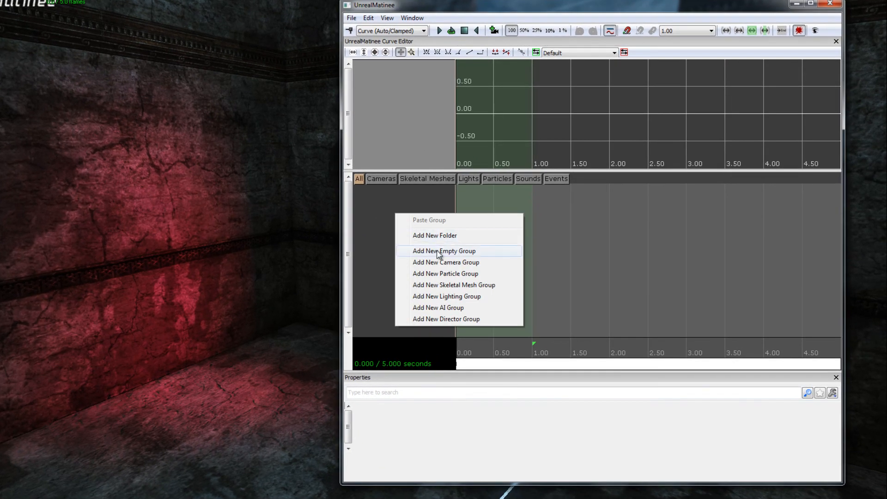
{"action": "mouse_move", "coordinate": [476, 298]}
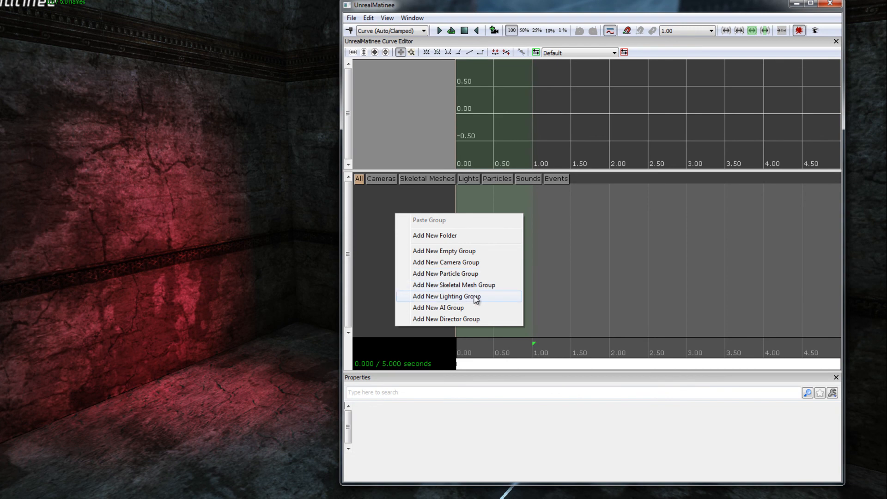
{"action": "mouse_move", "coordinate": [500, 302]}
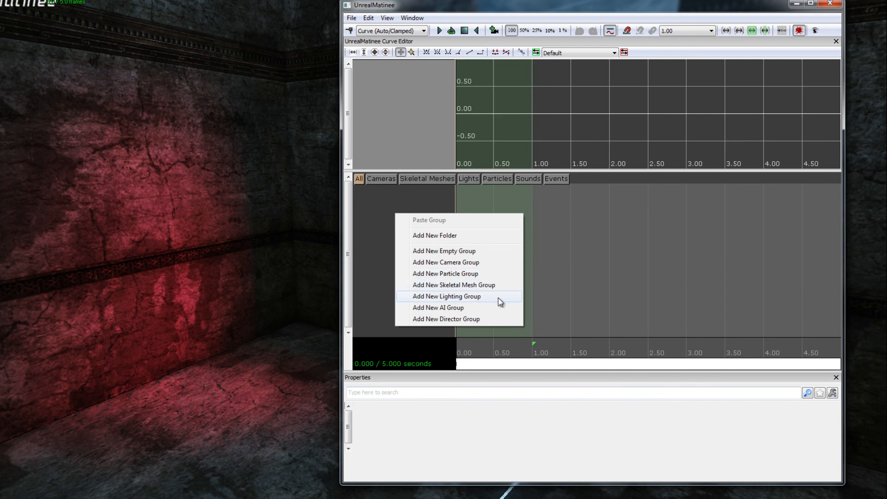
{"action": "mouse_move", "coordinate": [493, 300]}
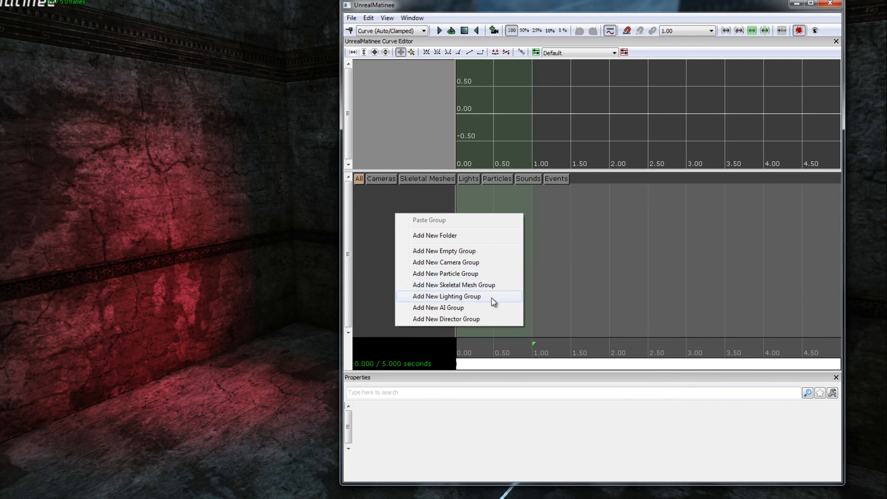
{"action": "left_click", "coordinate": [445, 296]}
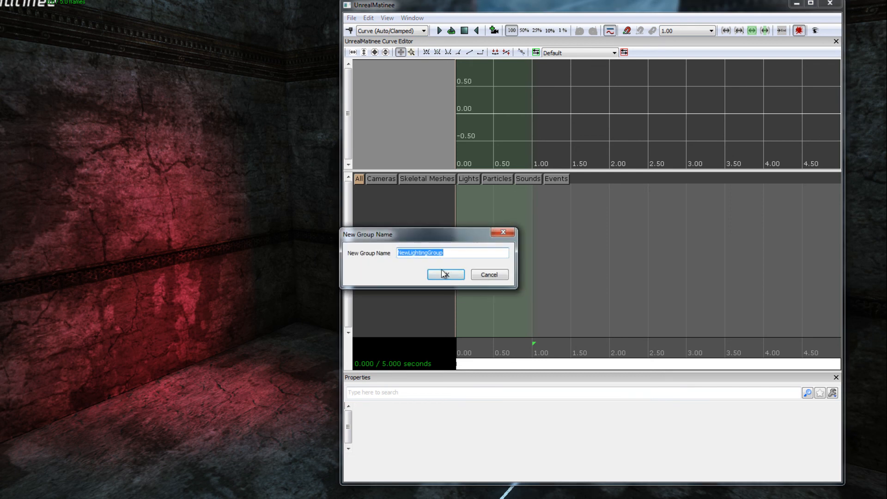
{"action": "type", "text": "neon_light"}
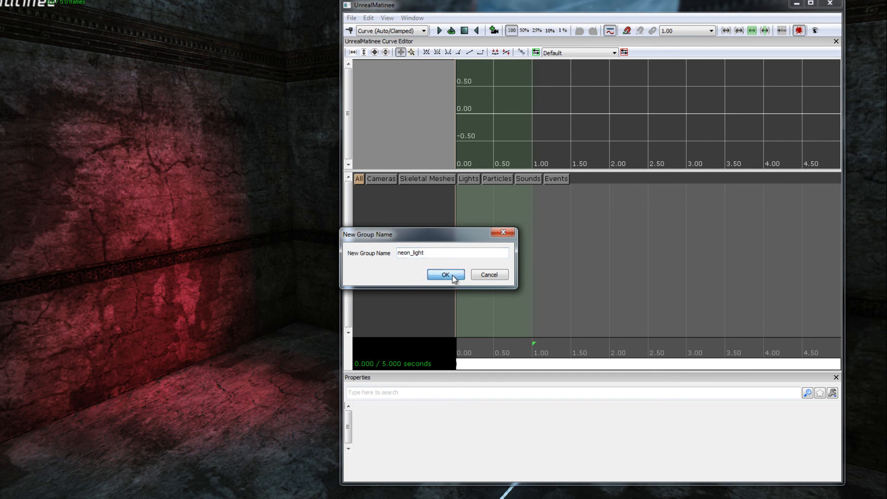
{"action": "left_click", "coordinate": [445, 274]}
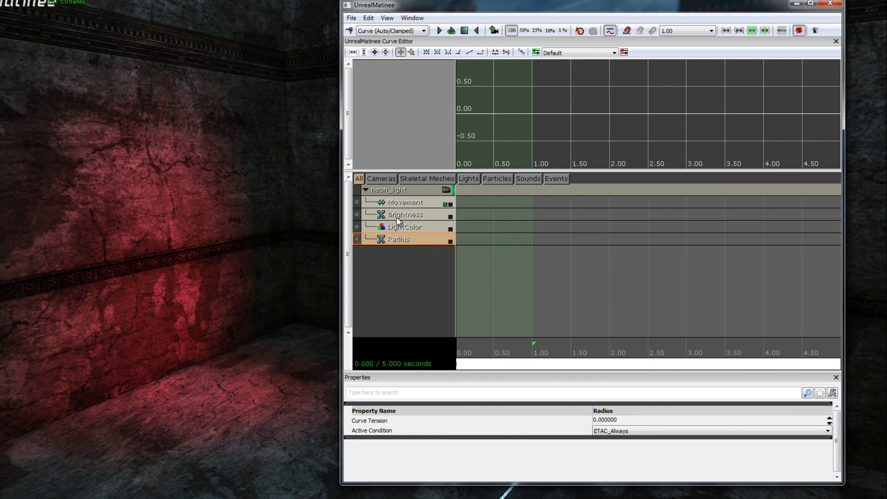
{"action": "left_click", "coordinate": [405, 227]}
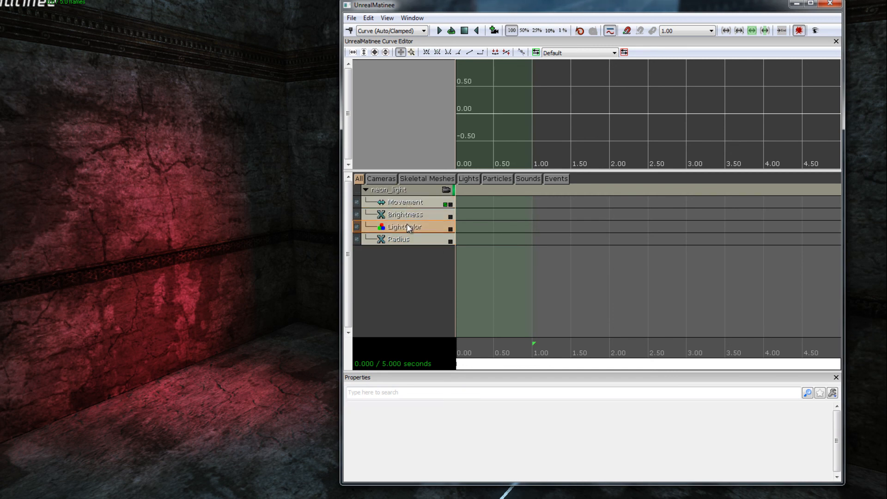
{"action": "left_click", "coordinate": [398, 239]}
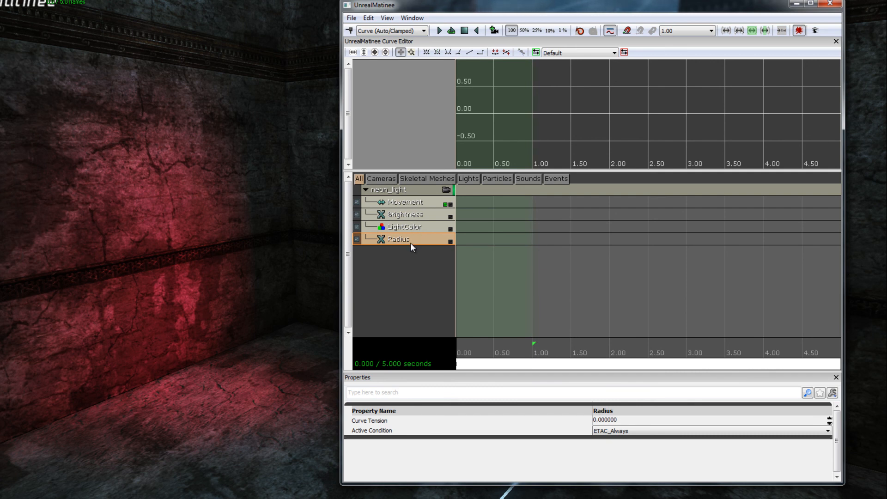
{"action": "mouse_move", "coordinate": [413, 231]}
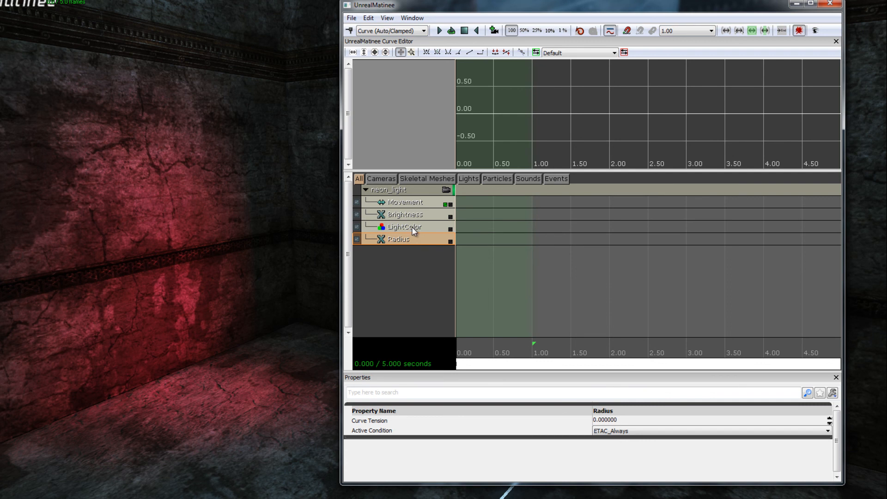
{"action": "left_click", "coordinate": [405, 226]}
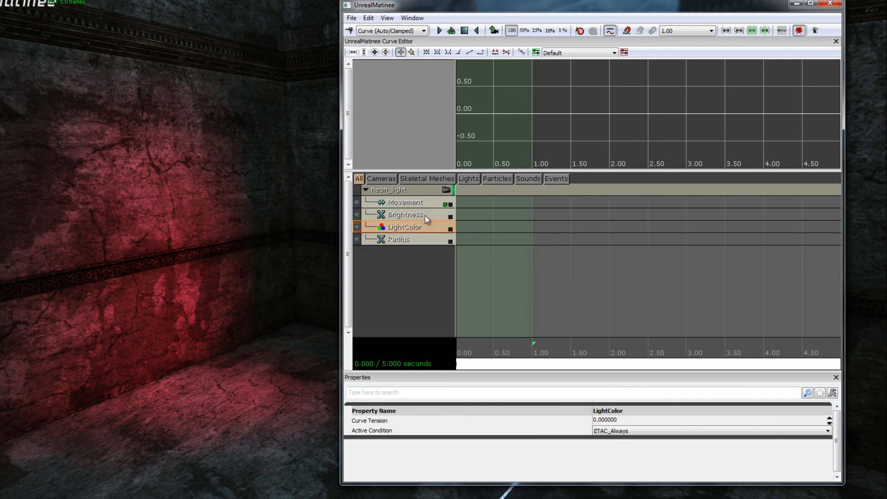
{"action": "left_click", "coordinate": [404, 215]}
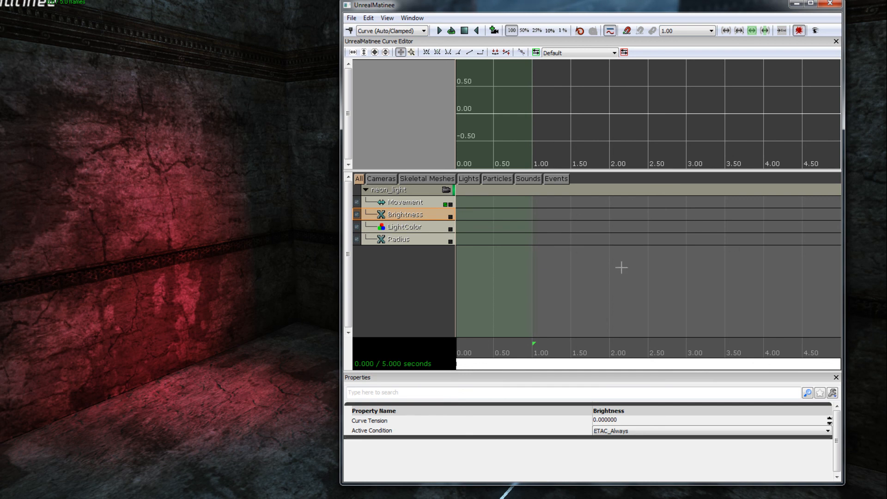
{"action": "mouse_move", "coordinate": [583, 244]}
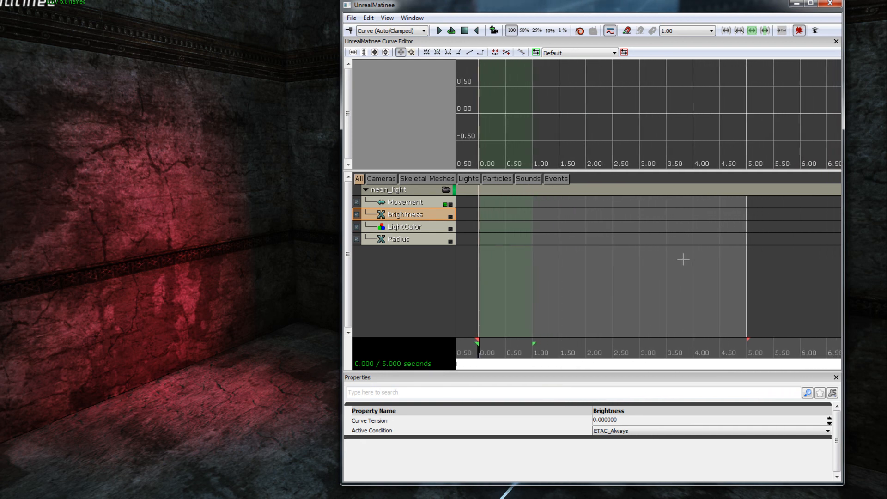
{"action": "mouse_move", "coordinate": [665, 278]}
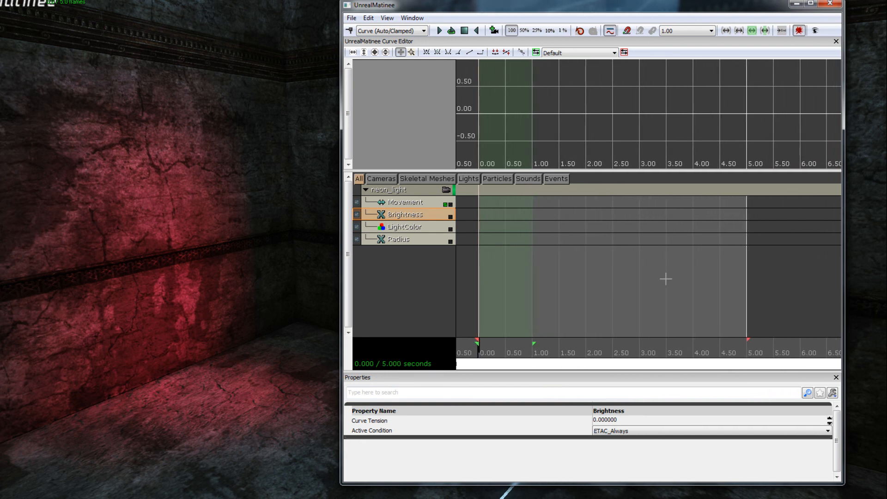
{"action": "mouse_move", "coordinate": [616, 304]}
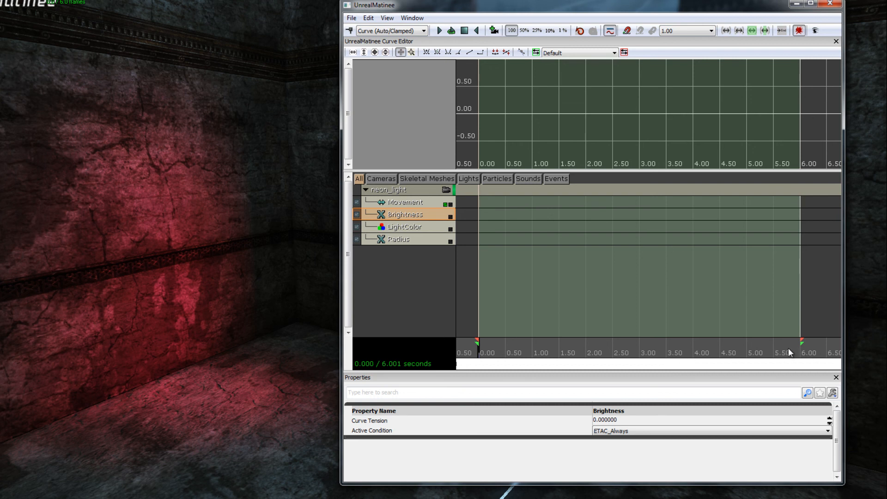
{"action": "mouse_move", "coordinate": [779, 356]}
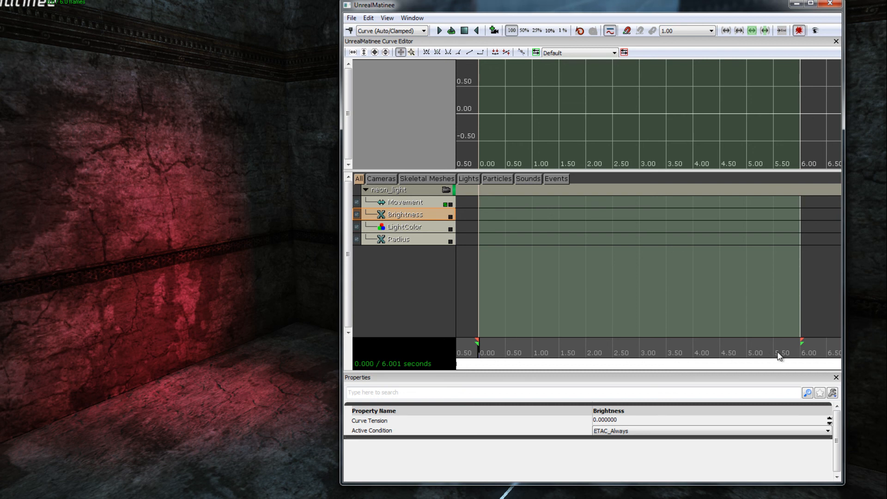
{"action": "mouse_move", "coordinate": [765, 353]}
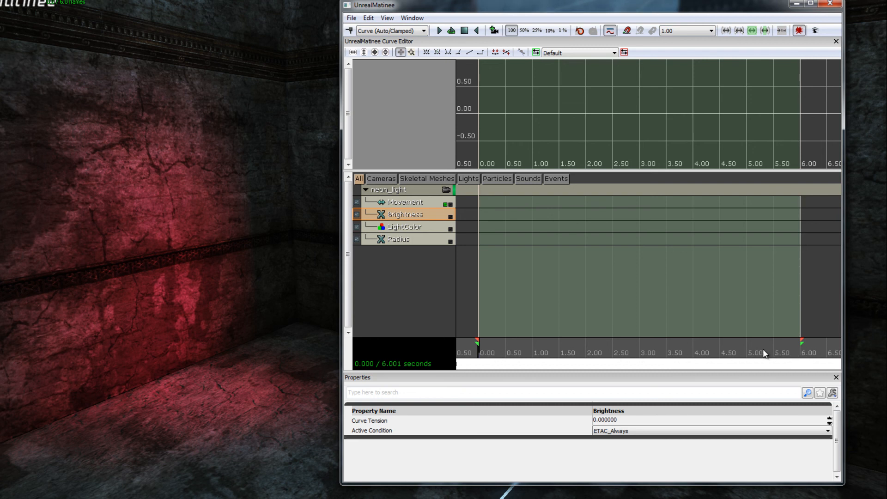
{"action": "mouse_move", "coordinate": [697, 386]}
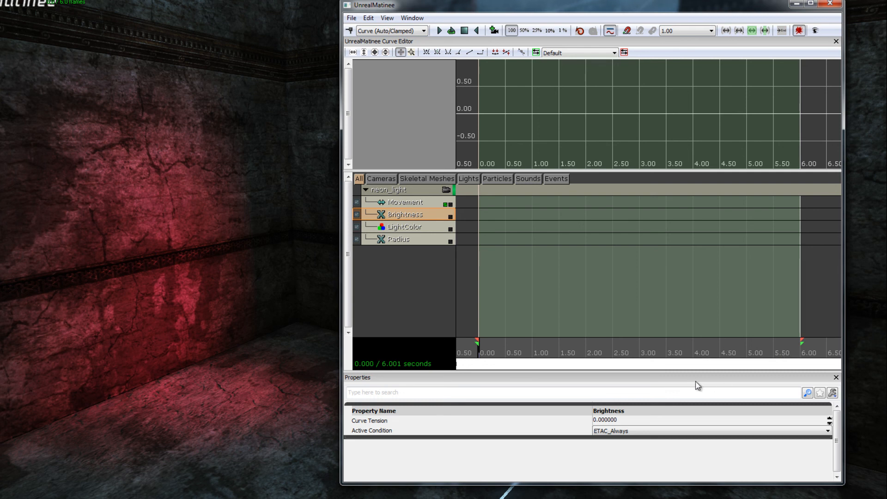